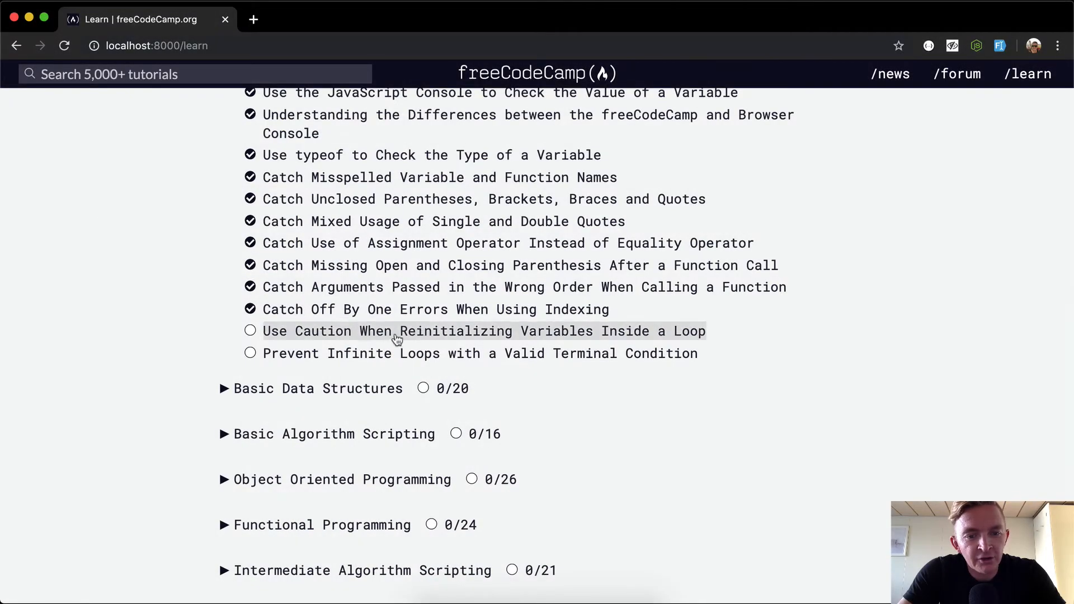
mouse_move(399, 338)
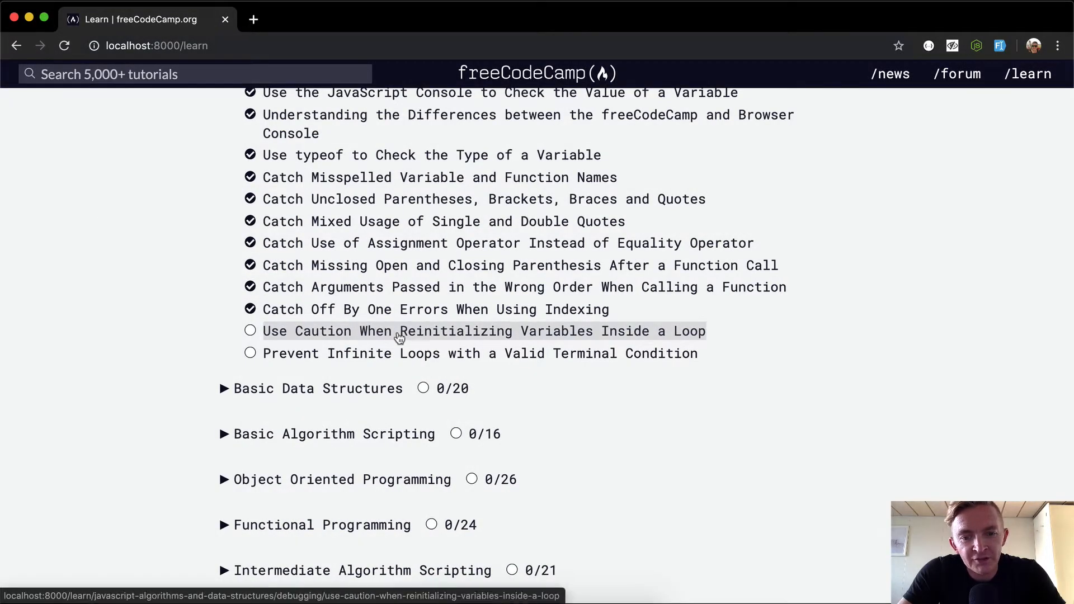
Step: Open the 'Use Caution When Reinitializing Variables Inside a Loop' challenge
click(484, 330)
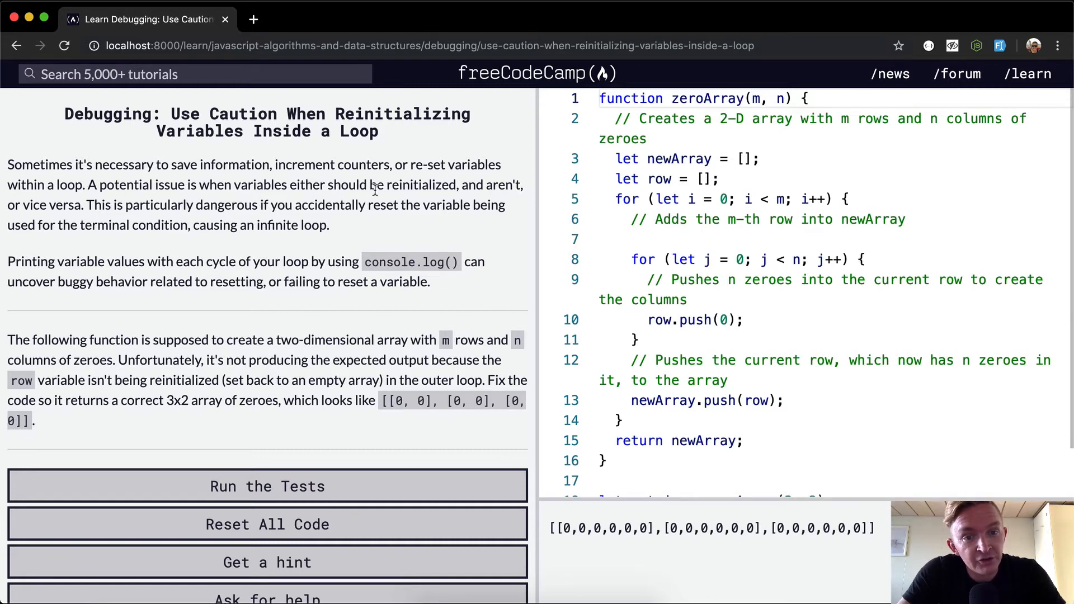
mouse_move(31, 204)
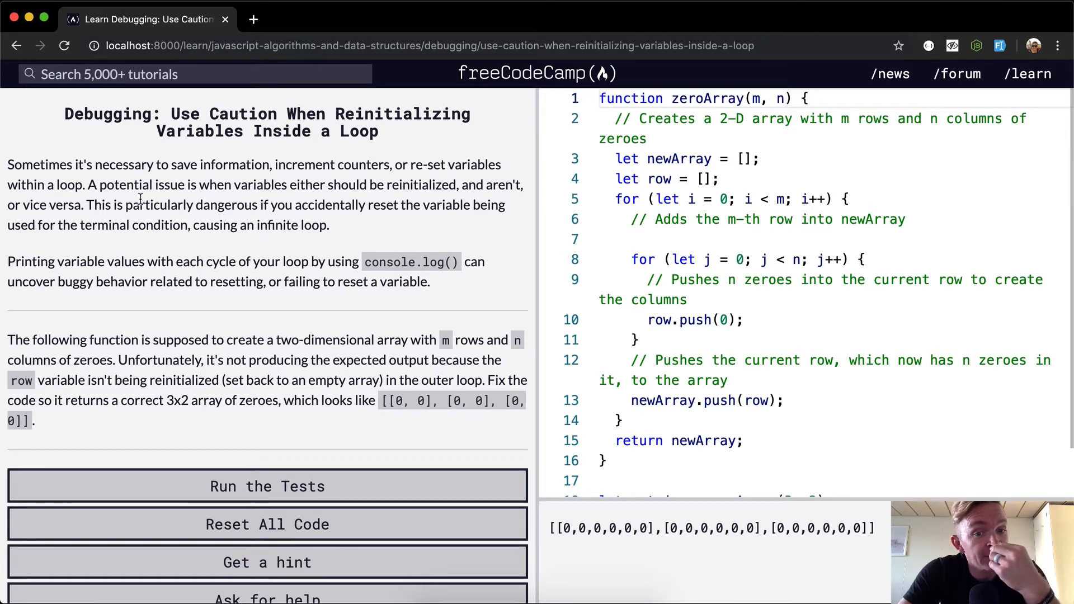
mouse_move(416, 222)
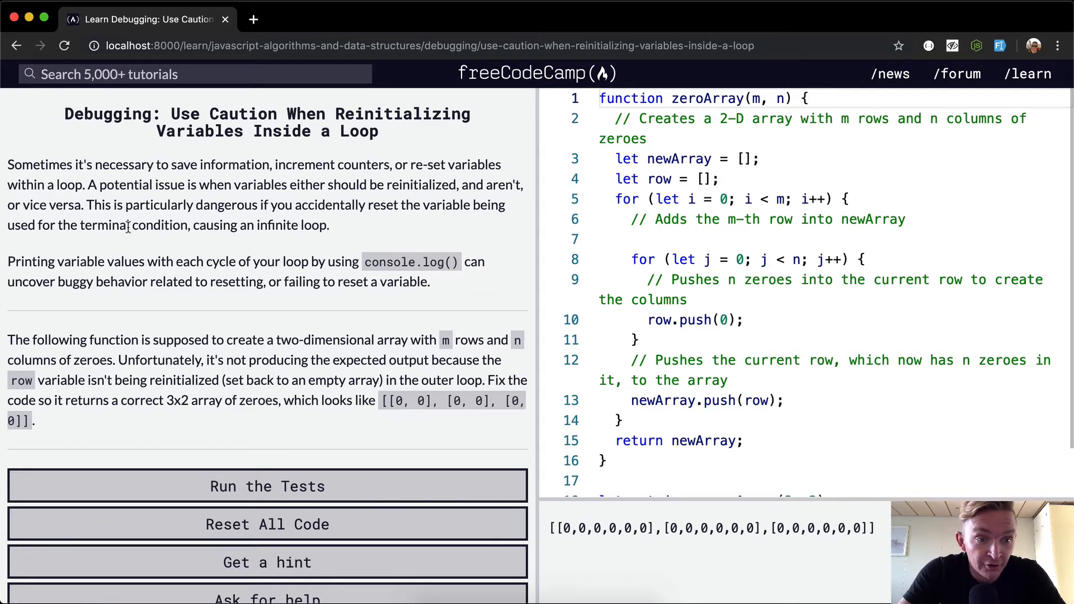
mouse_move(195, 226)
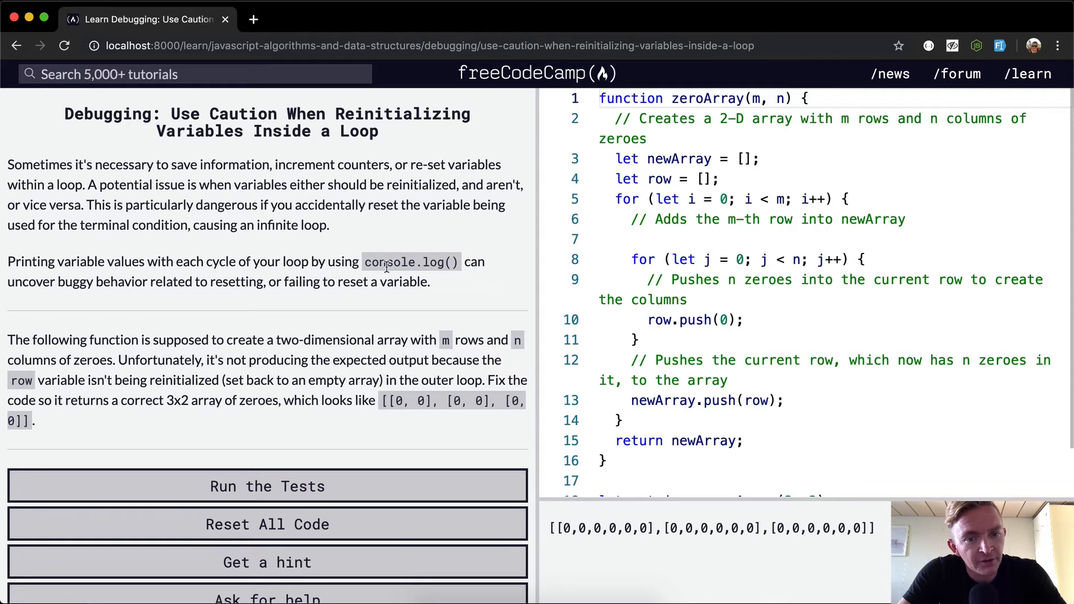
mouse_move(87, 284)
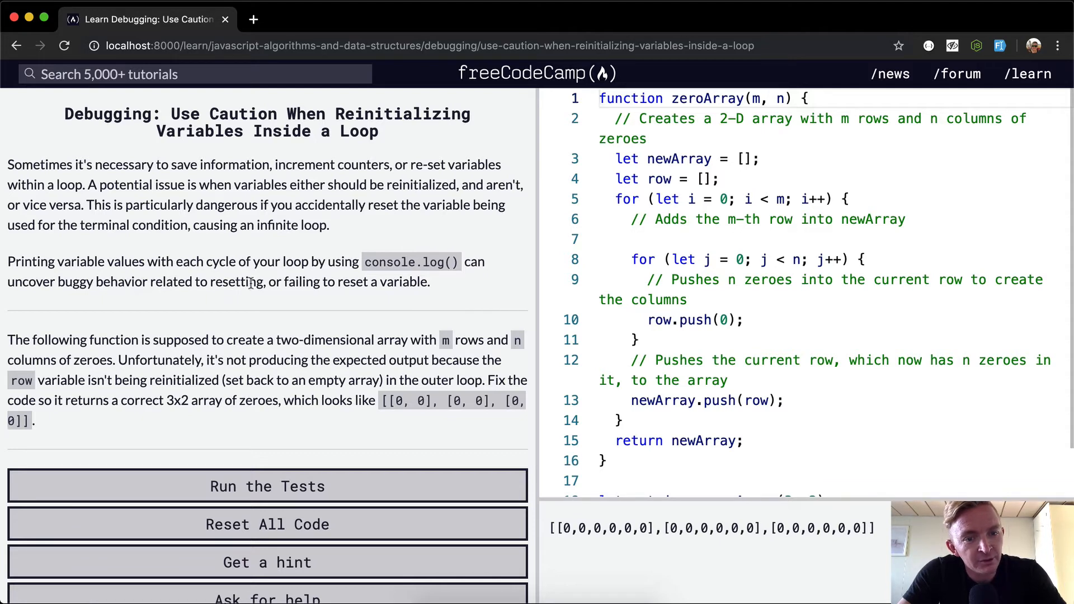
mouse_move(412, 295)
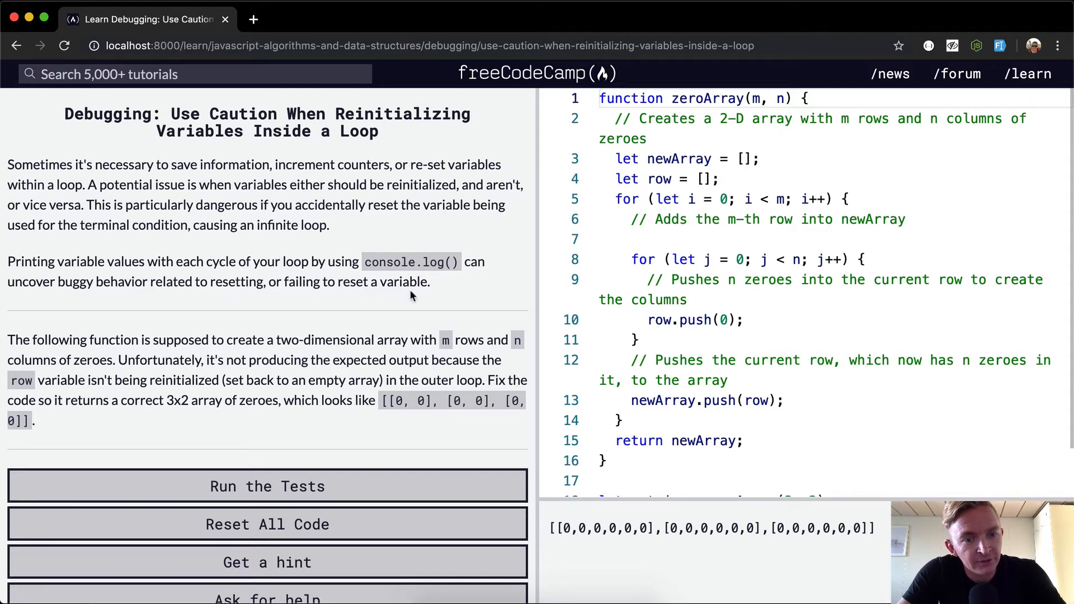
Step: Scroll the instructions panel down to the test list below Run the Tests
scroll(down, 3)
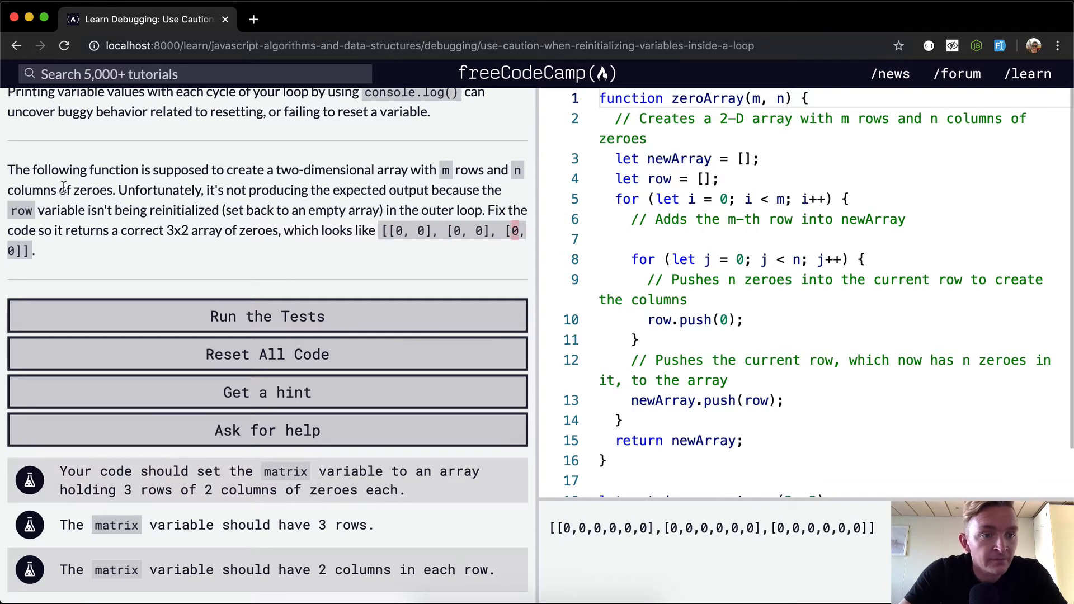
mouse_move(433, 195)
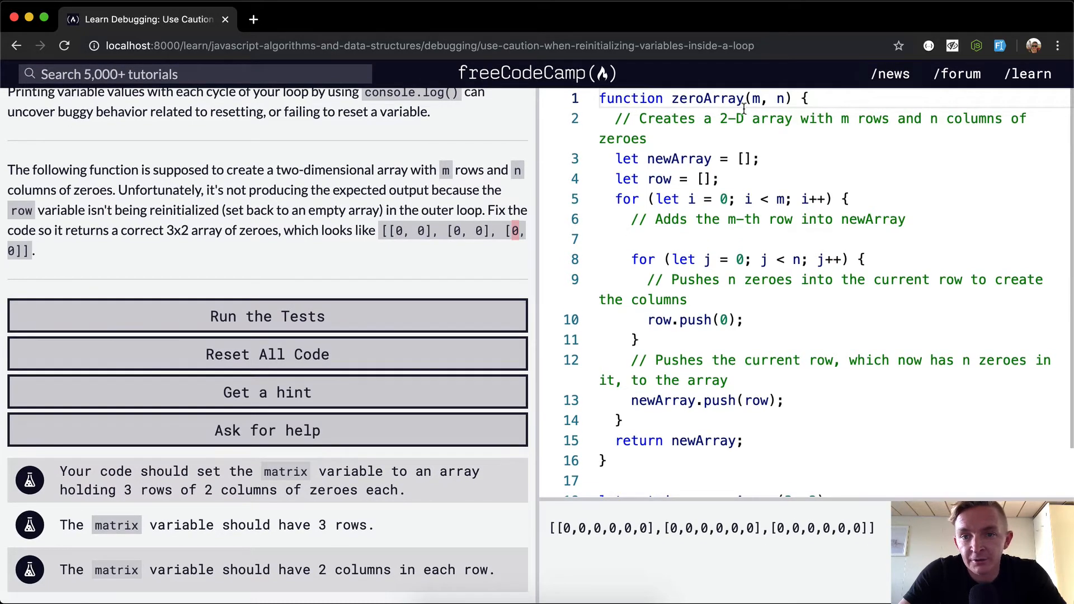
mouse_move(536, 199)
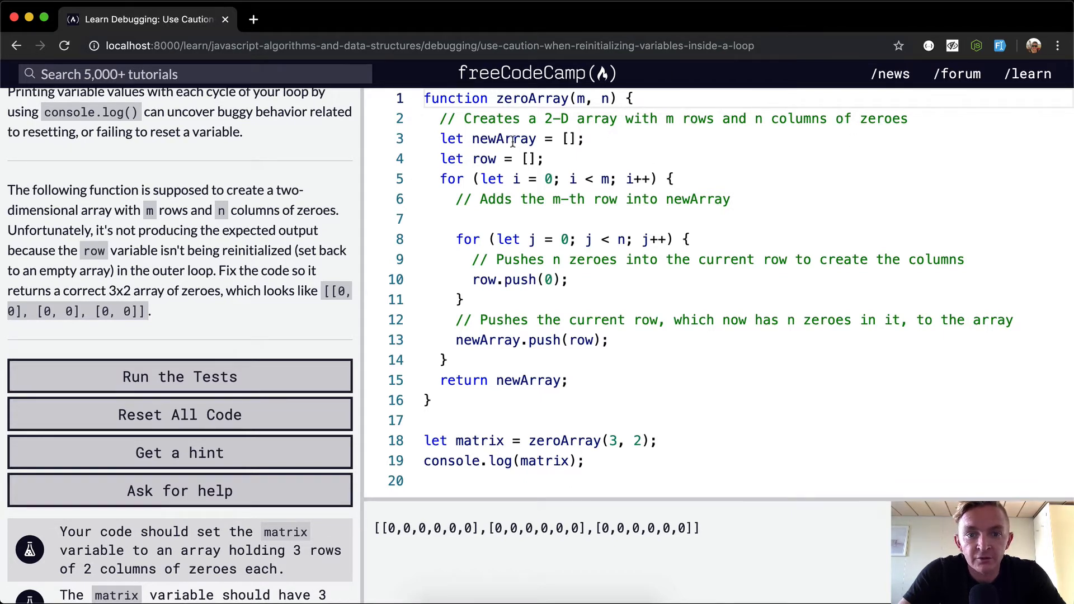
Step: Inspect the row initialization, inner j loop, row.push(0) and newArray.push(row) lines
double_click(504, 139)
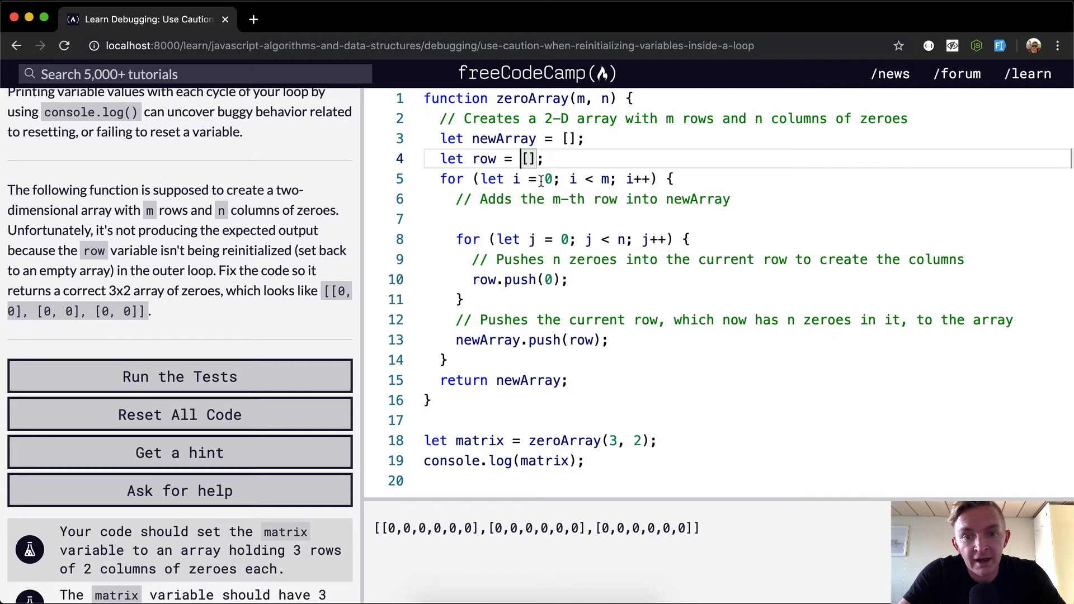
mouse_move(545, 179)
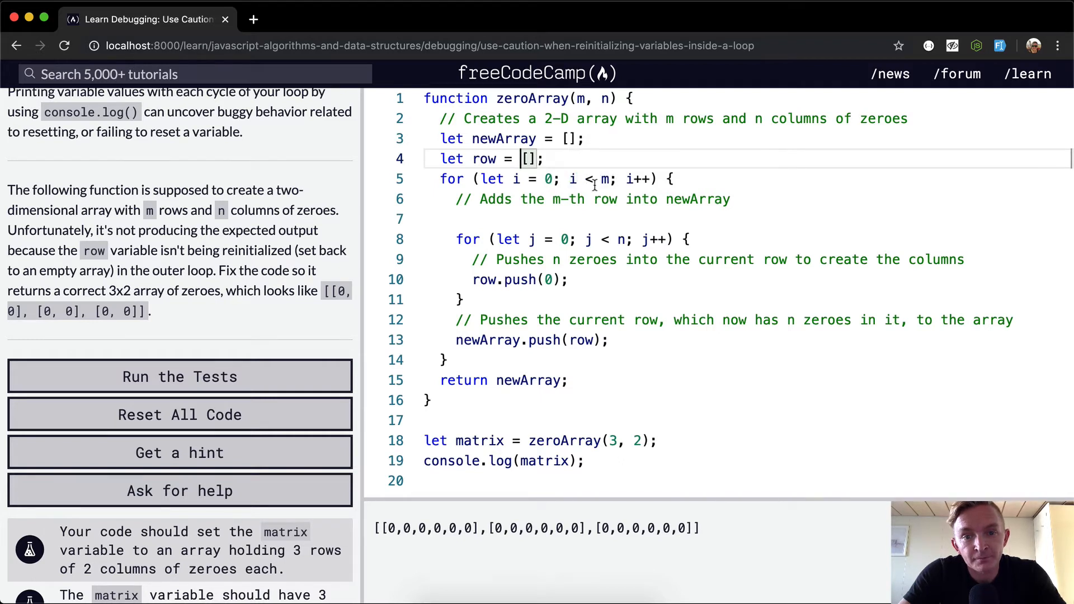
mouse_move(661, 179)
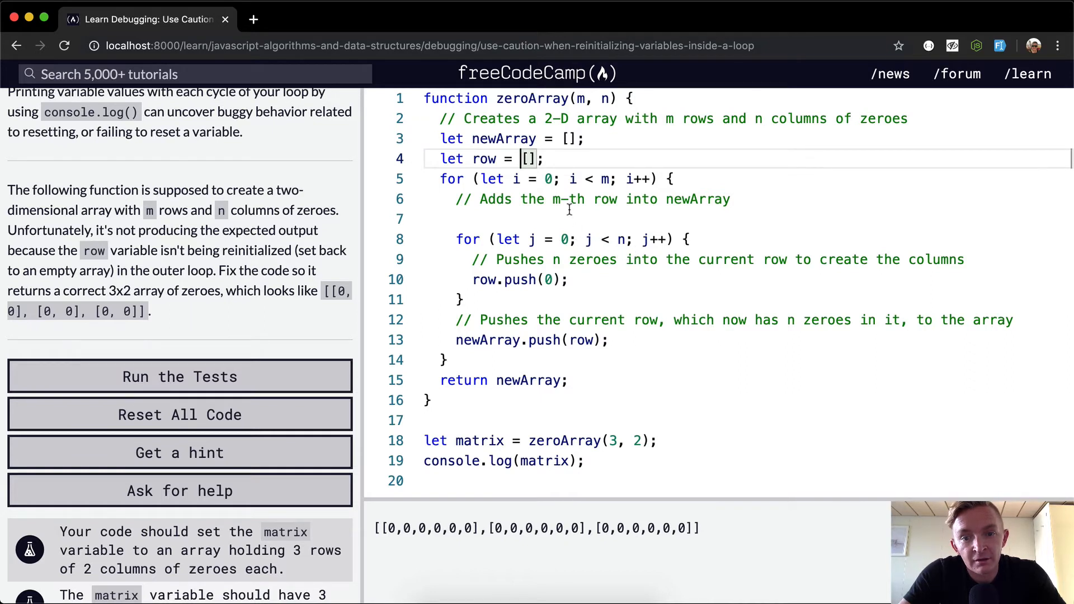
click(537, 239)
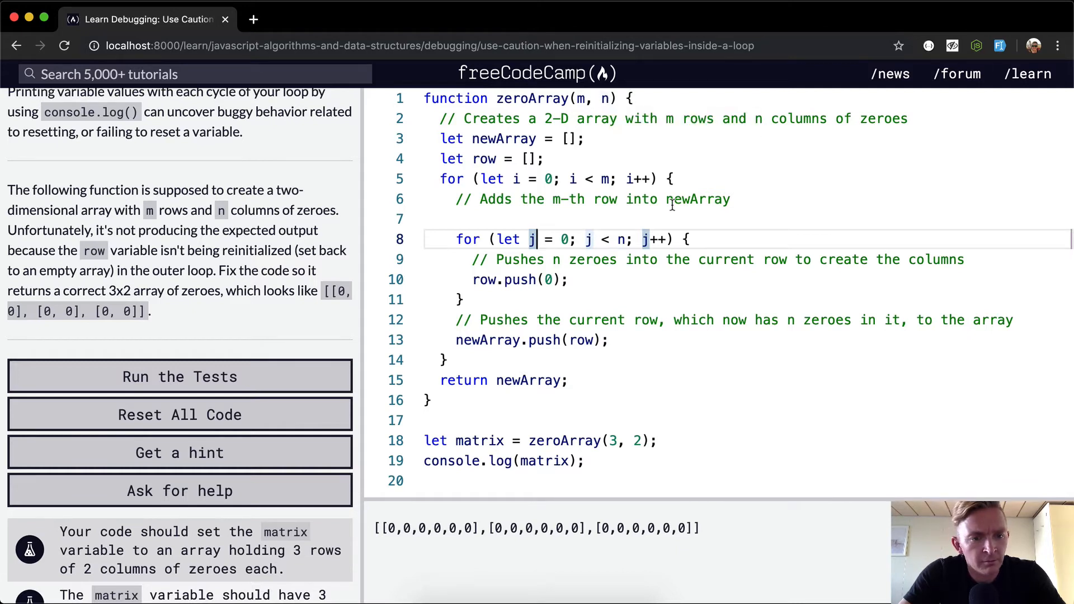
mouse_move(675, 236)
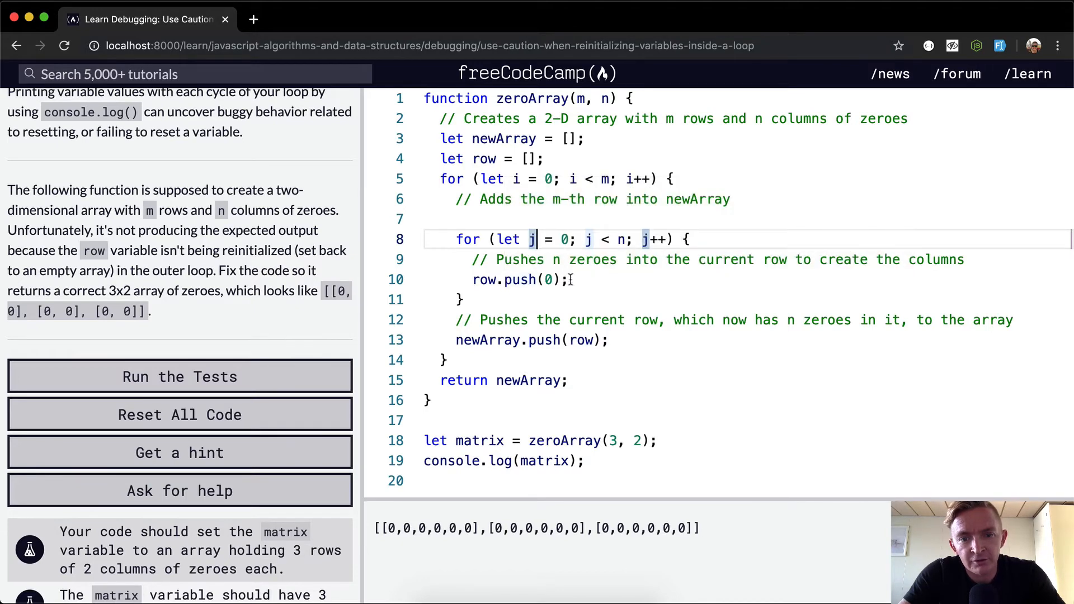
click(568, 279)
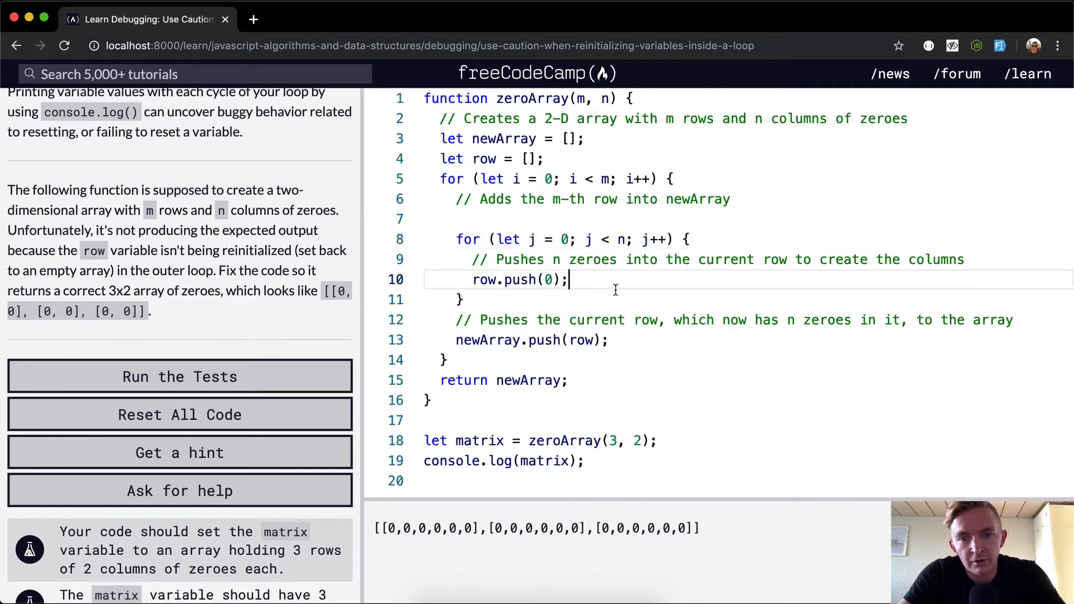
mouse_move(463, 547)
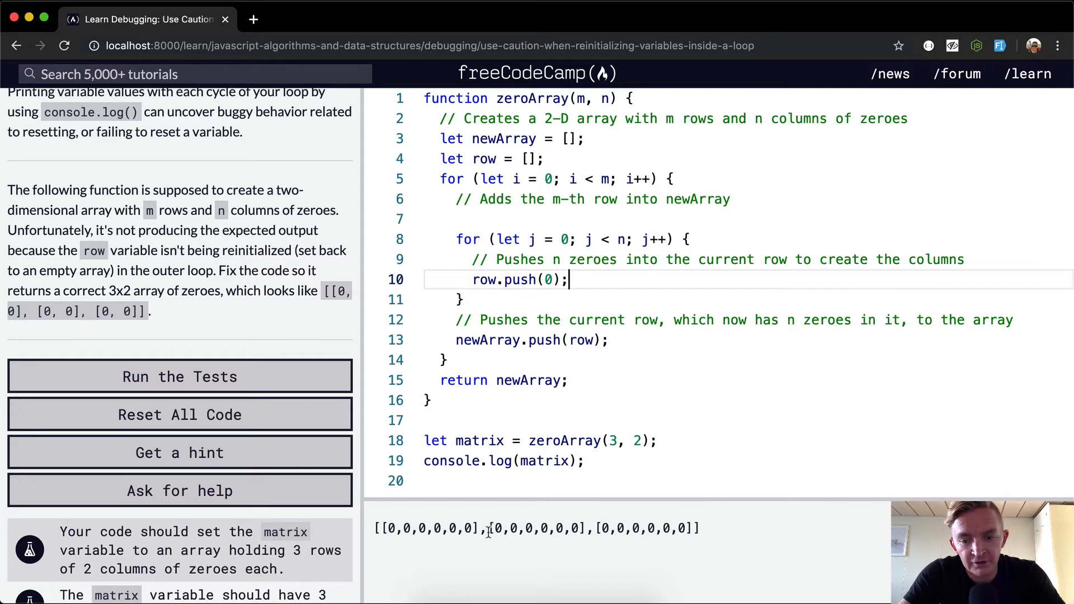
click(658, 441)
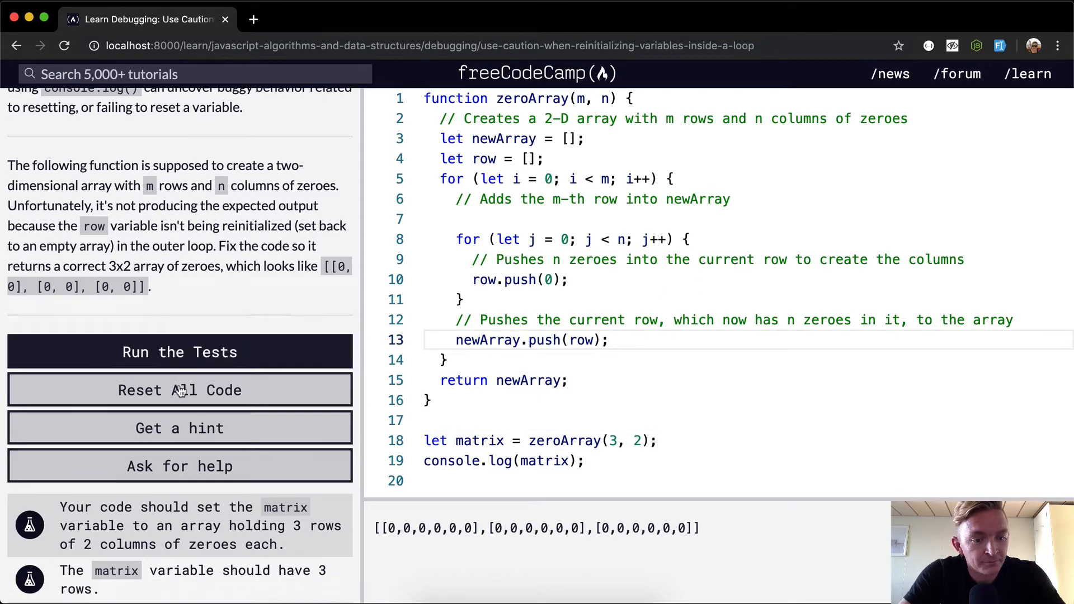
scroll(down, 3)
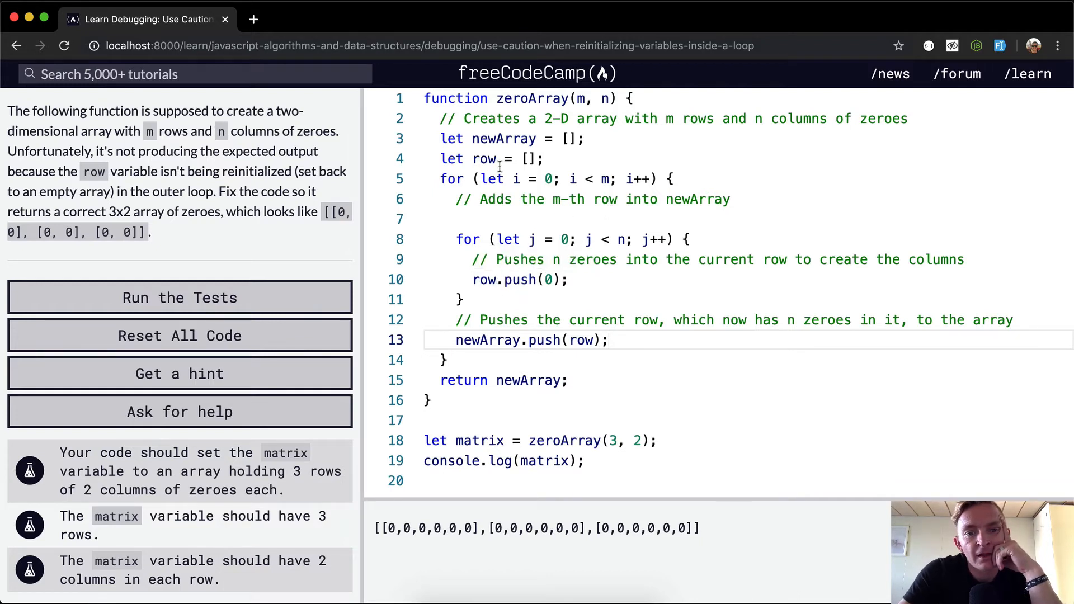
mouse_move(503, 139)
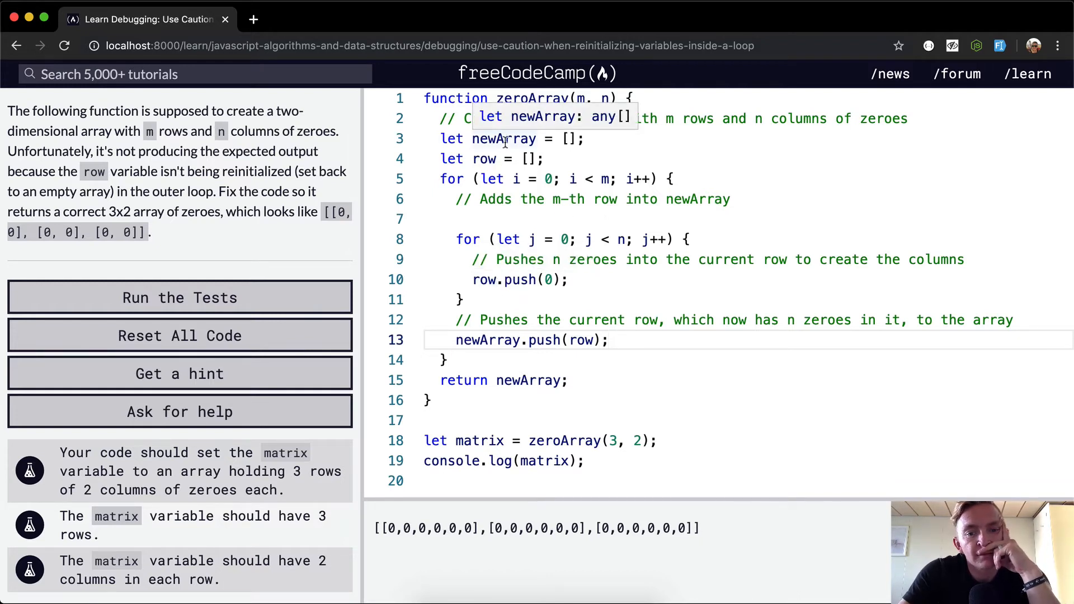
mouse_move(482, 183)
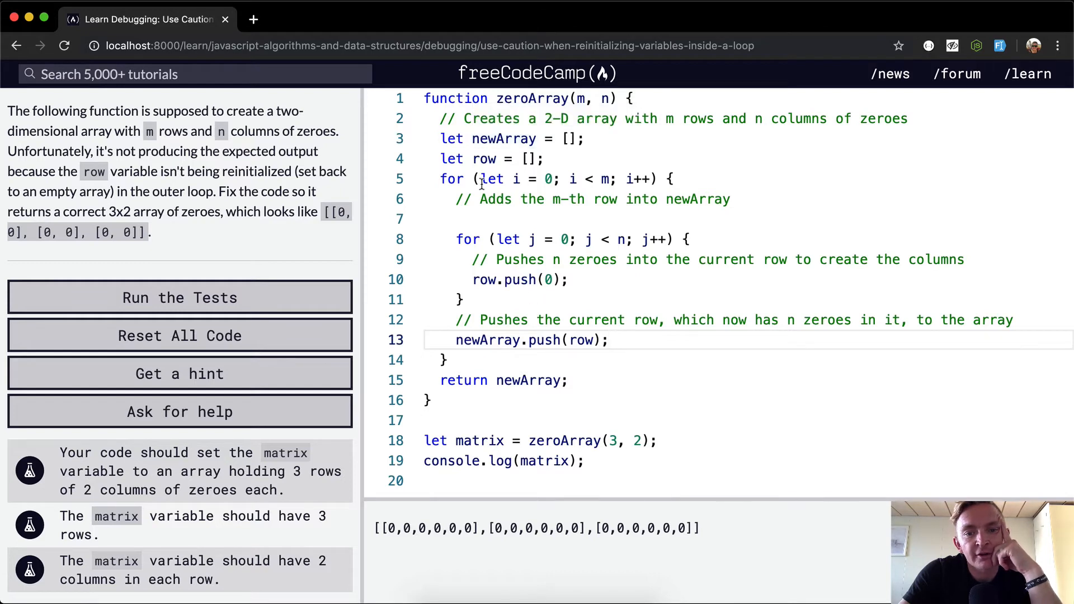
mouse_move(604, 179)
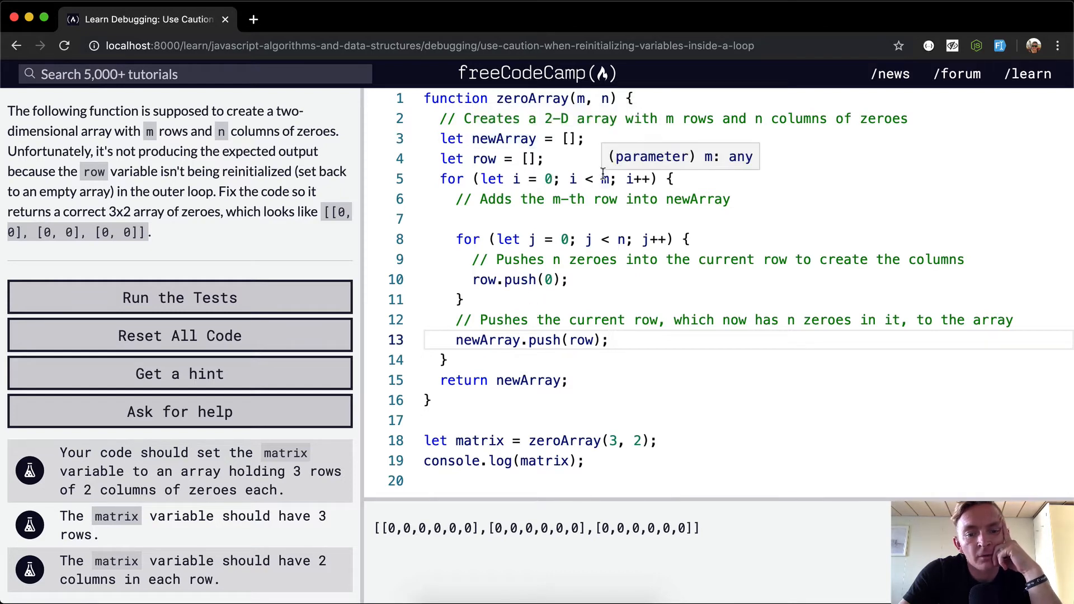
mouse_move(627, 444)
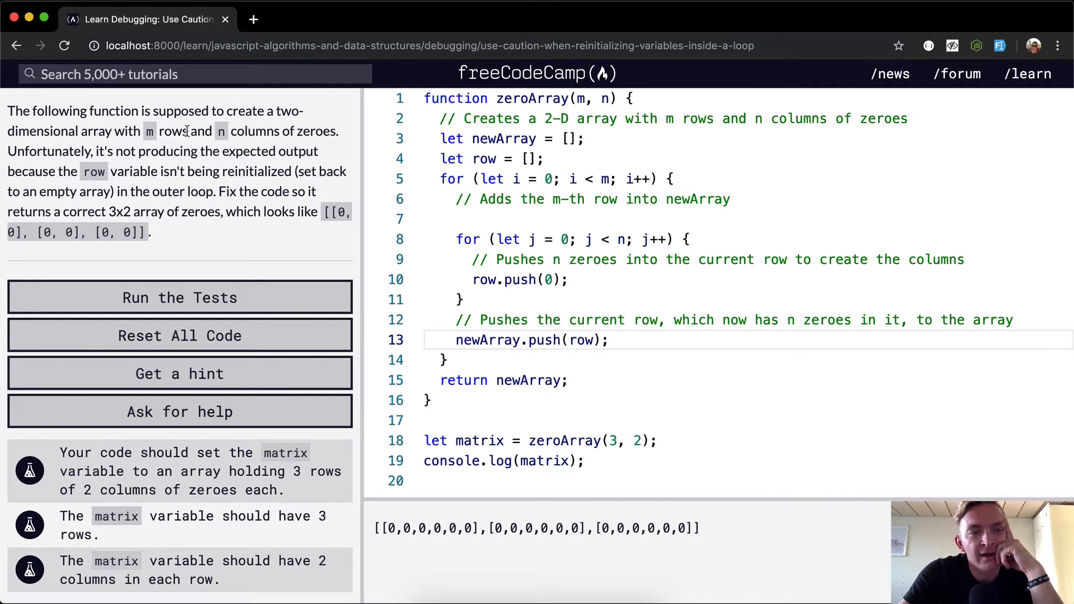
mouse_move(581, 98)
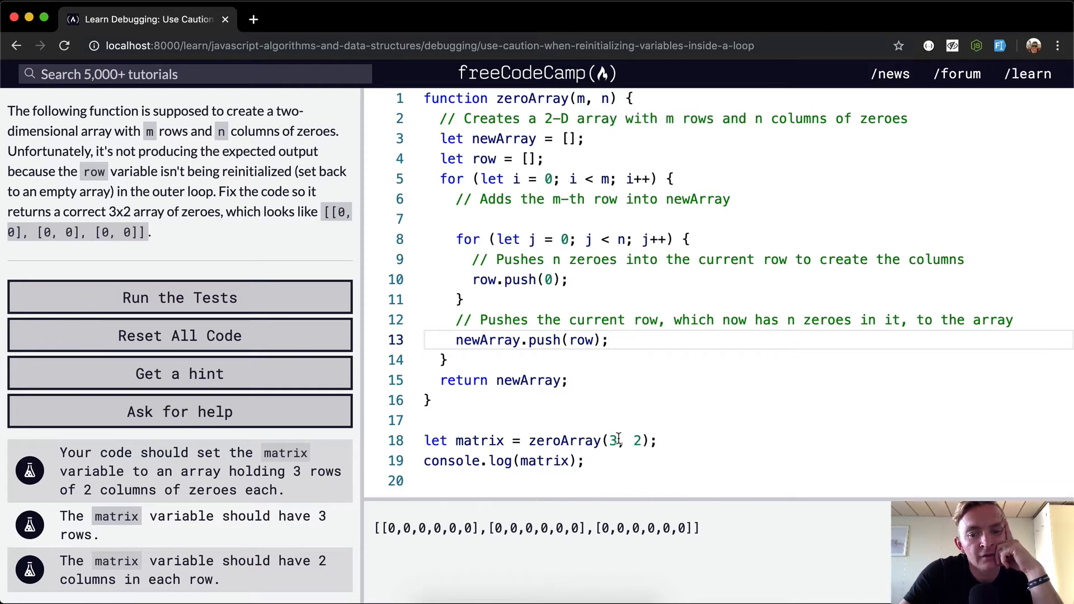
click(631, 440)
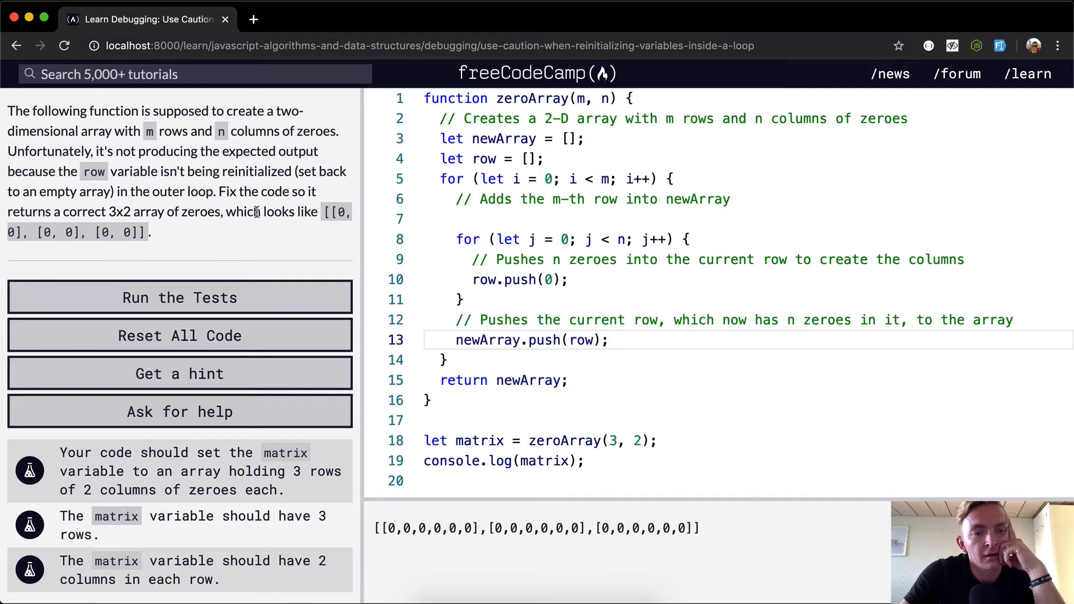
mouse_move(622, 247)
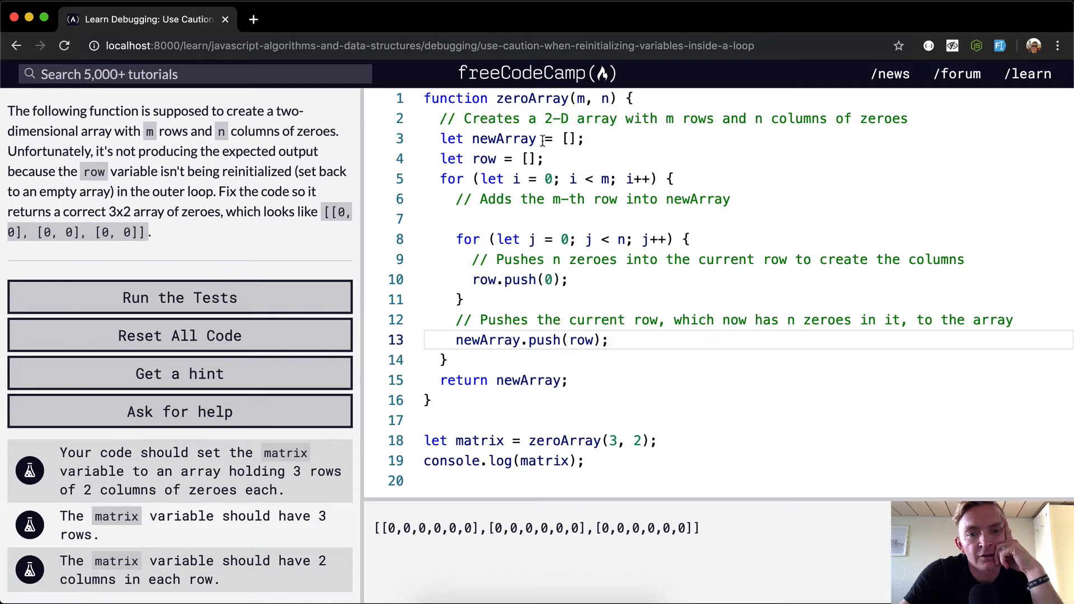
mouse_move(525, 268)
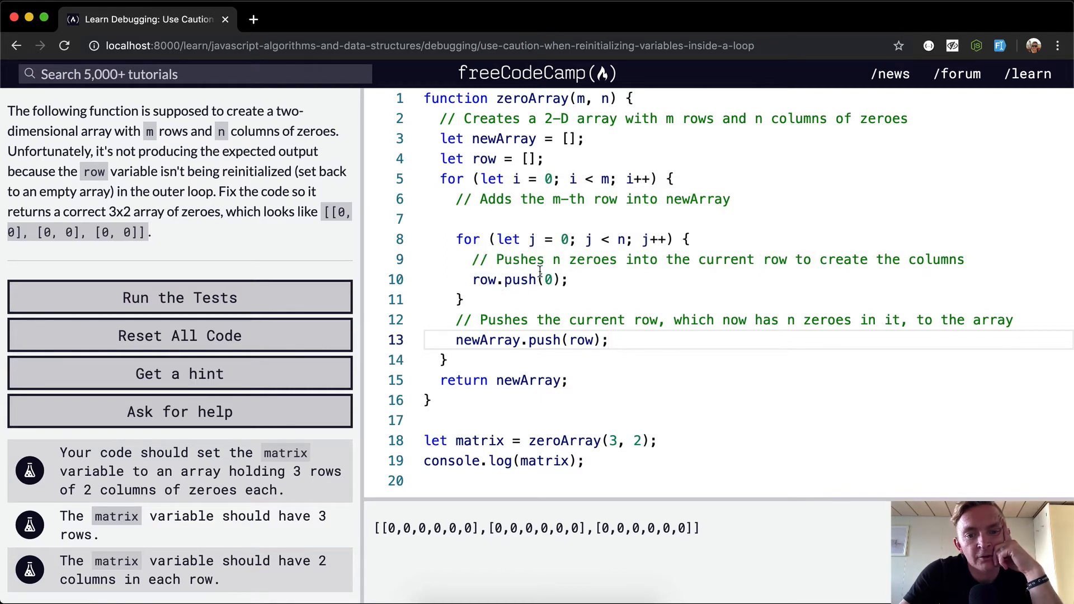
mouse_move(574, 340)
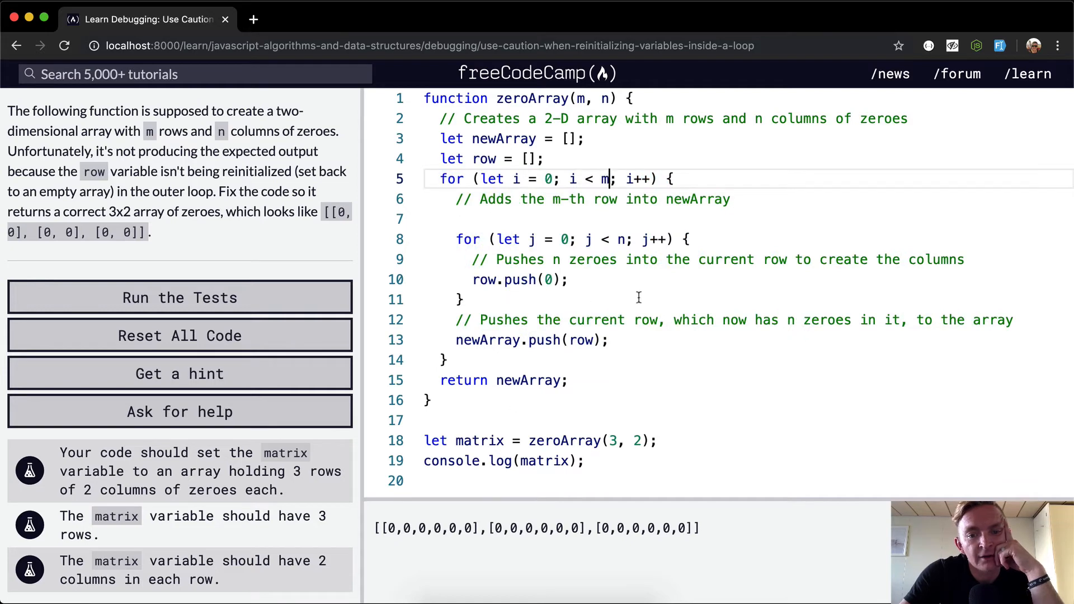
mouse_move(617, 439)
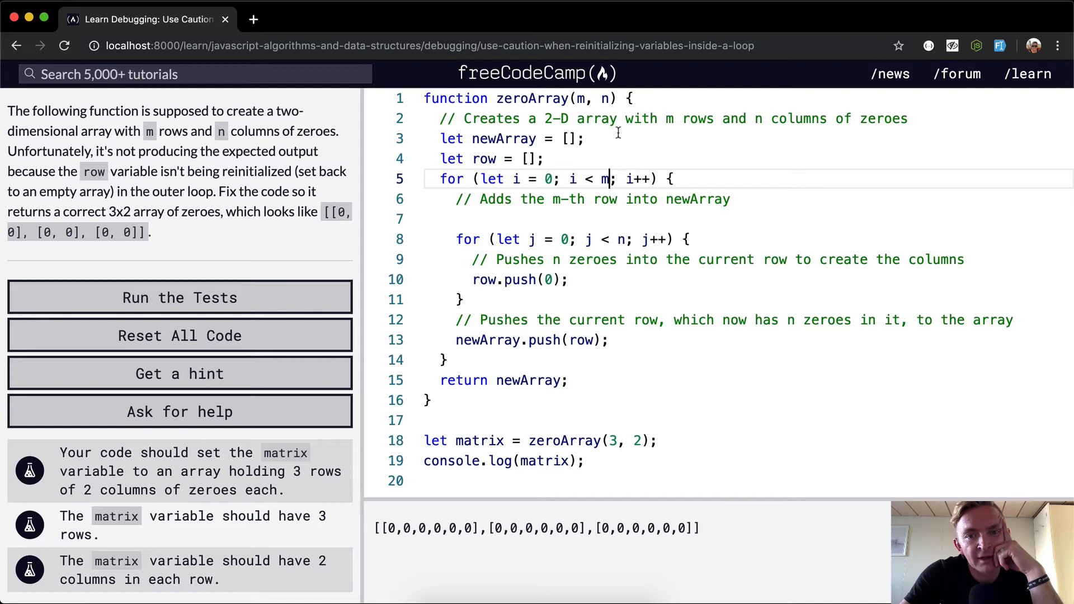
mouse_move(576, 301)
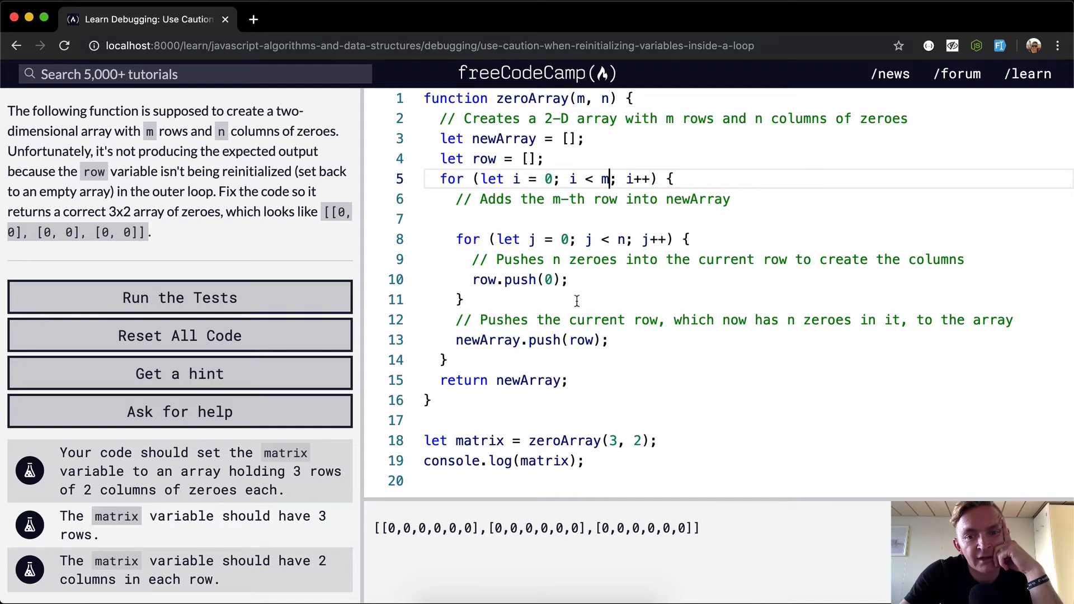
mouse_move(582, 277)
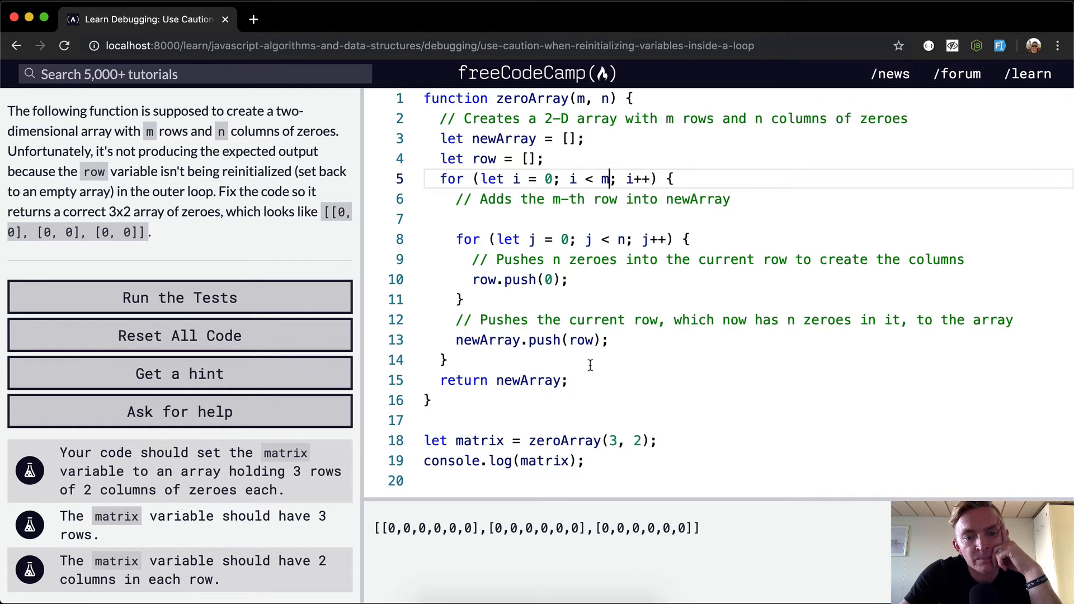
drag(646, 320, 608, 340)
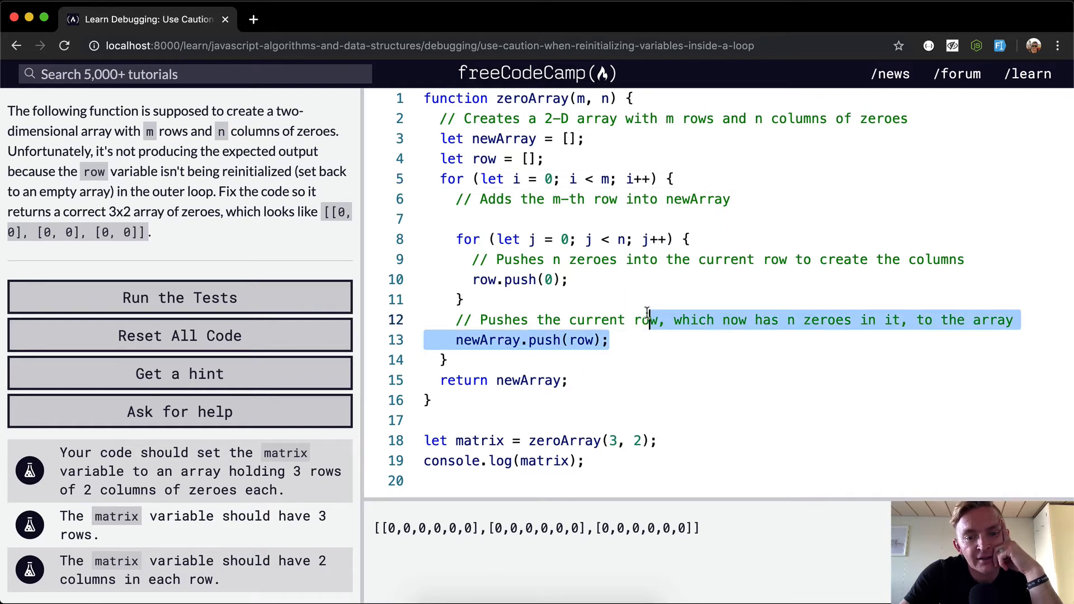
click(623, 339)
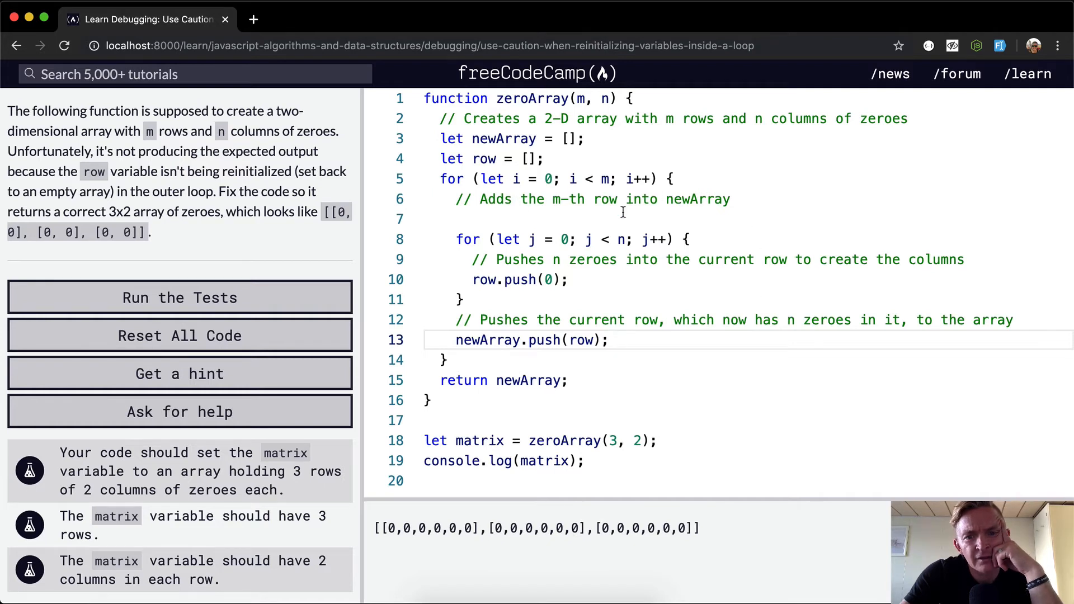
mouse_move(533, 281)
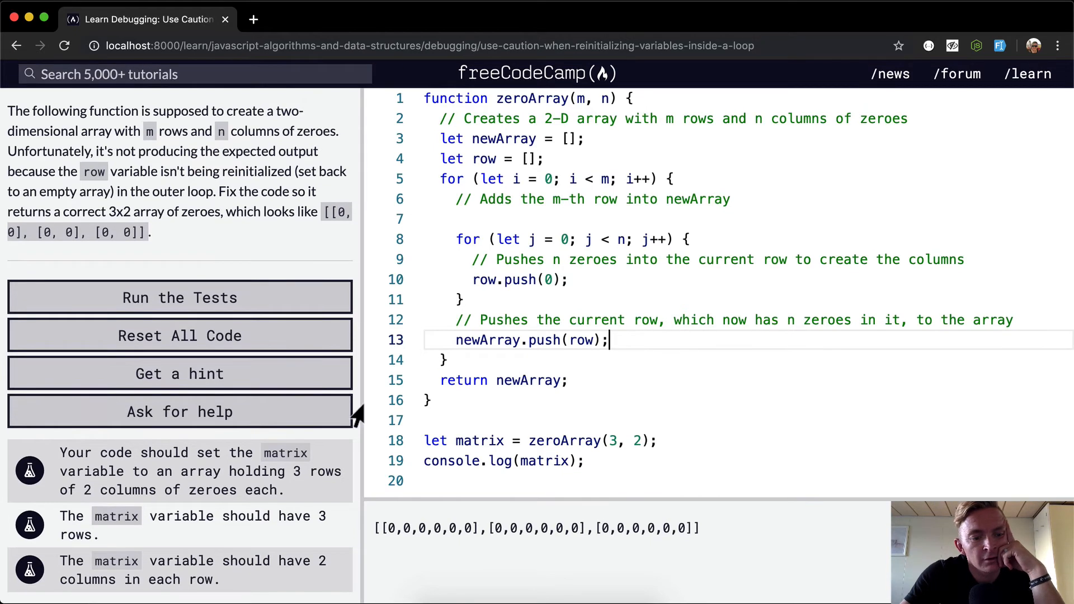
mouse_move(670, 366)
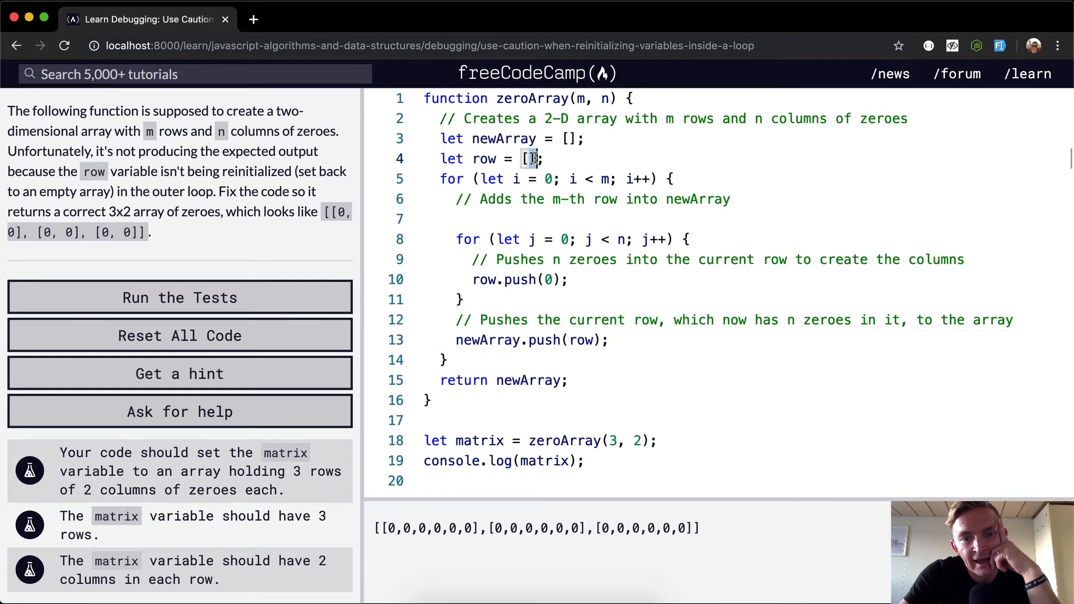
Step: Log row and newArray at the outer loop's start, then replace it with '// row = [];'
text(c)
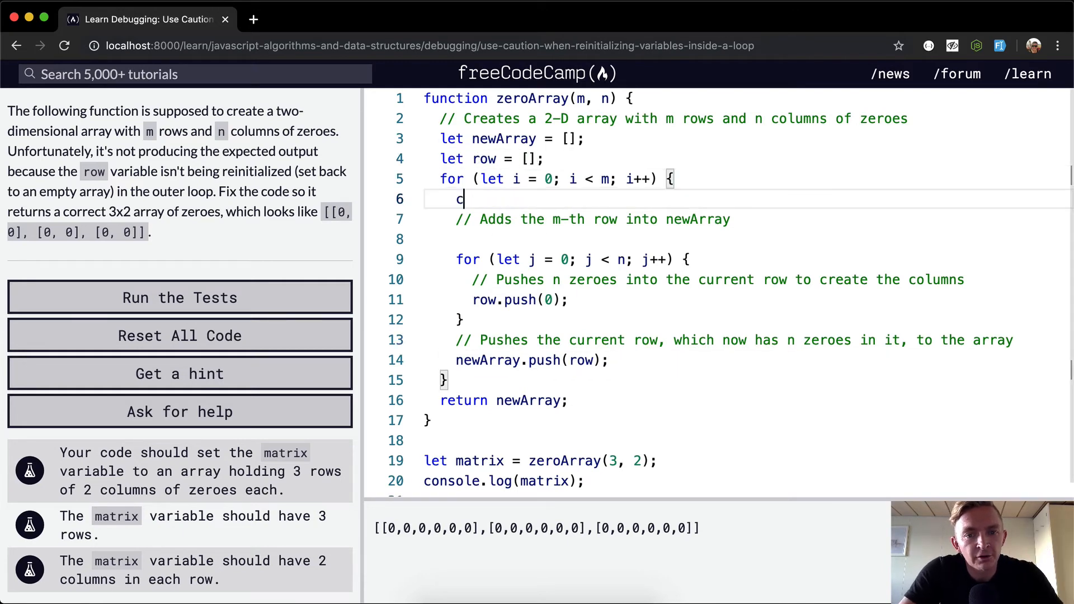
text(onsole.log(row);)
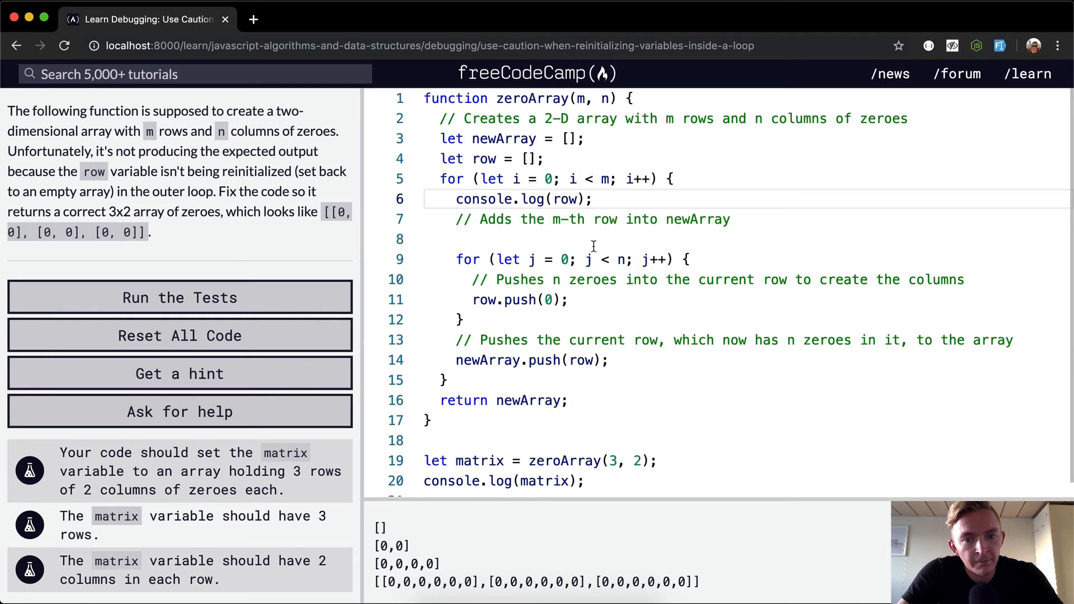
text(,)
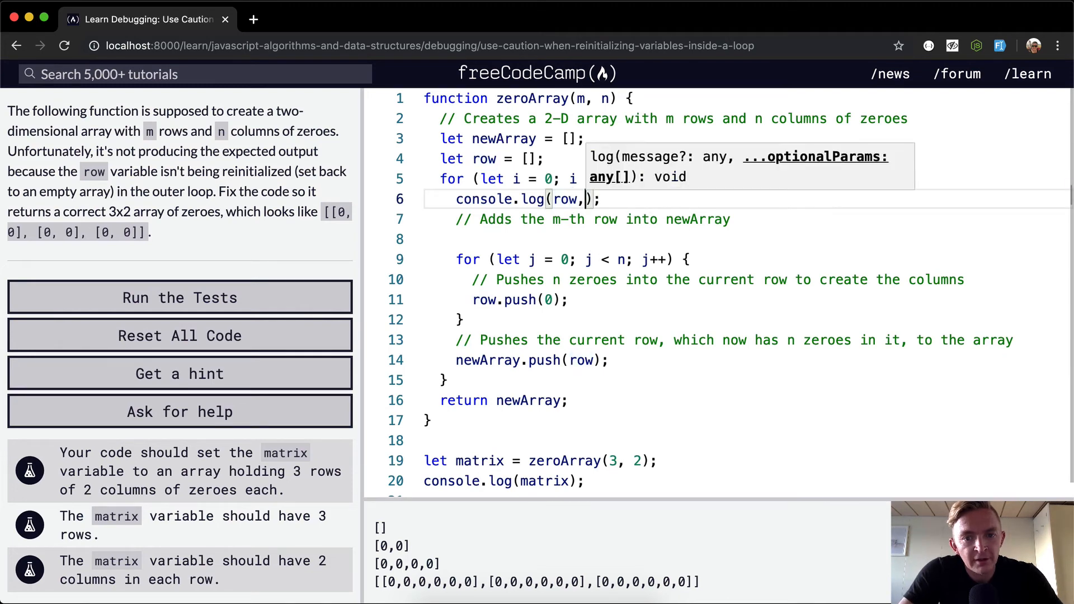
text(ne)
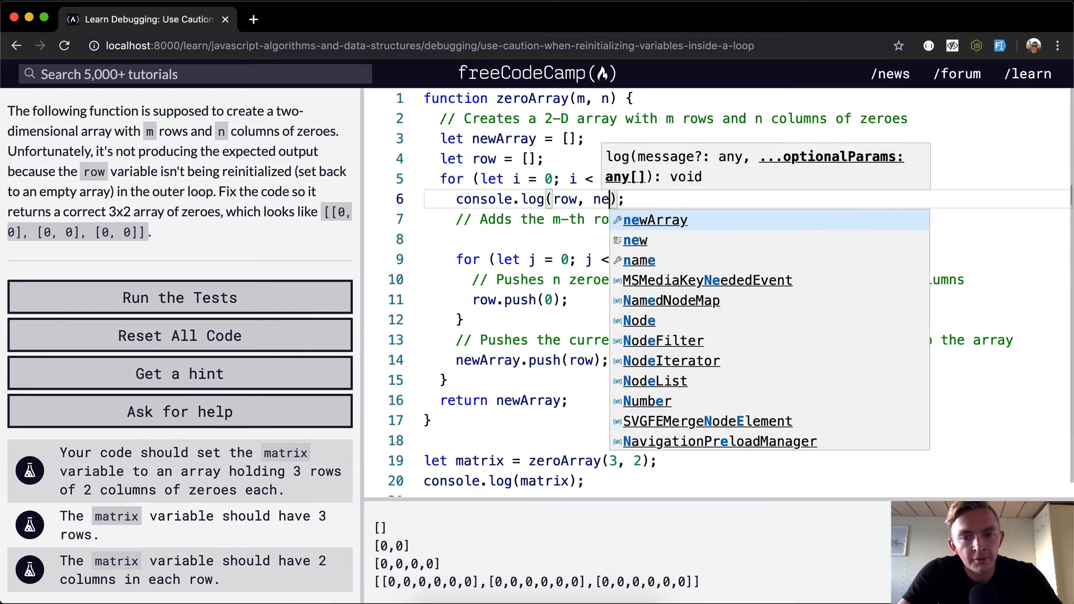
text(wArray)
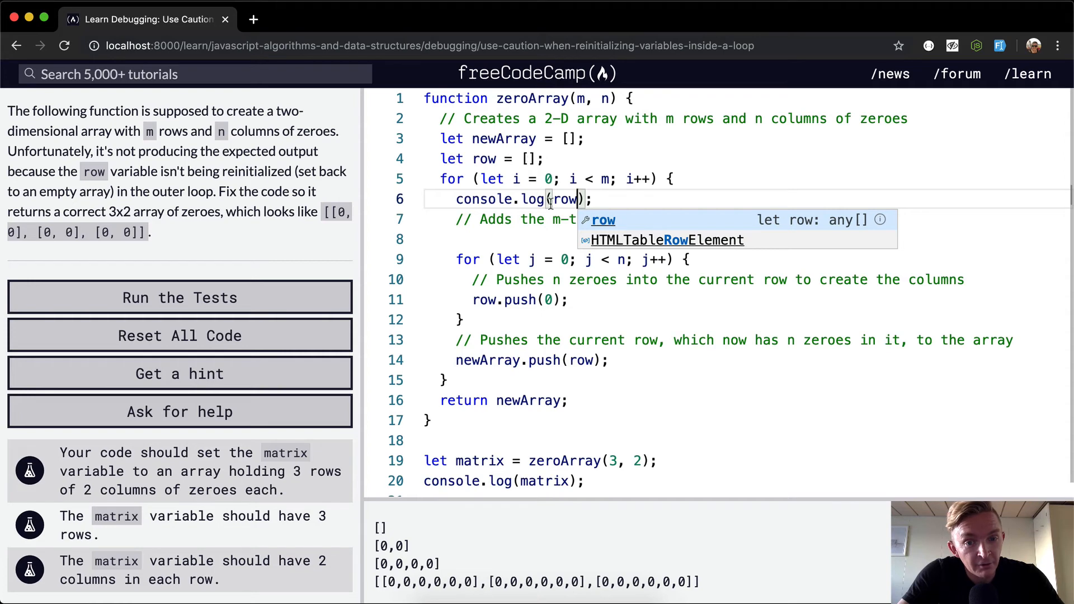
mouse_move(492, 300)
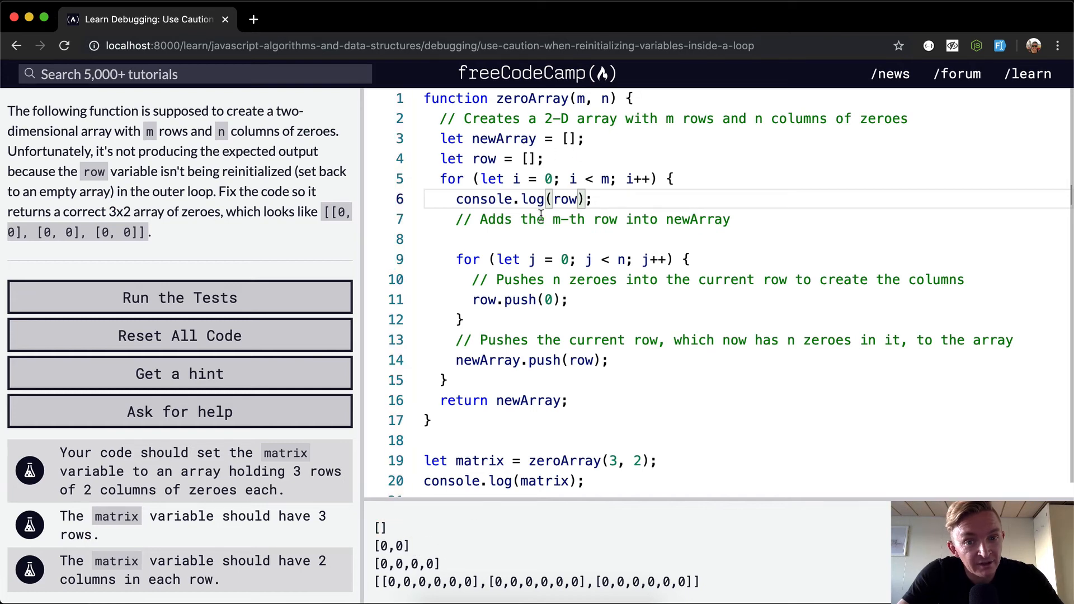
mouse_move(483, 199)
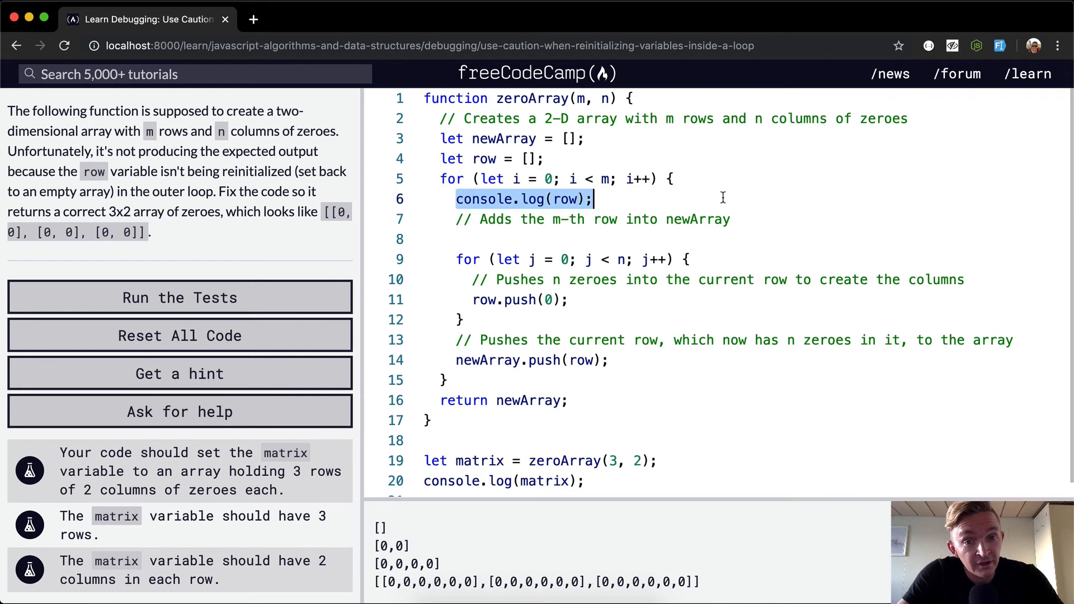
text(row=)
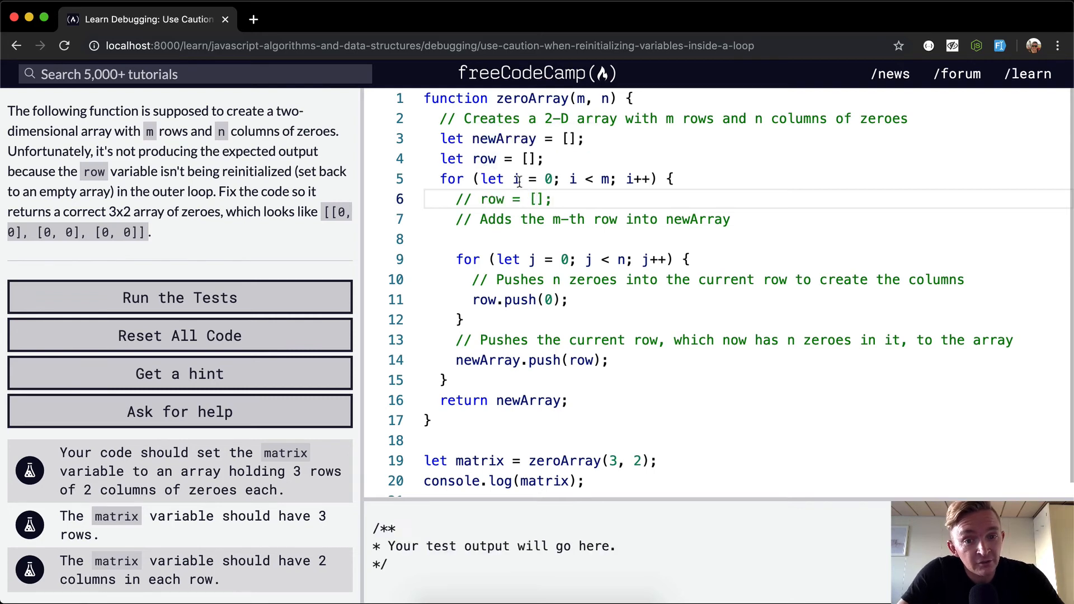
Step: Turn the comment on line 6 into 'row = [];', giving output [[0,0],[0,0],[0,0]]
click(181, 297)
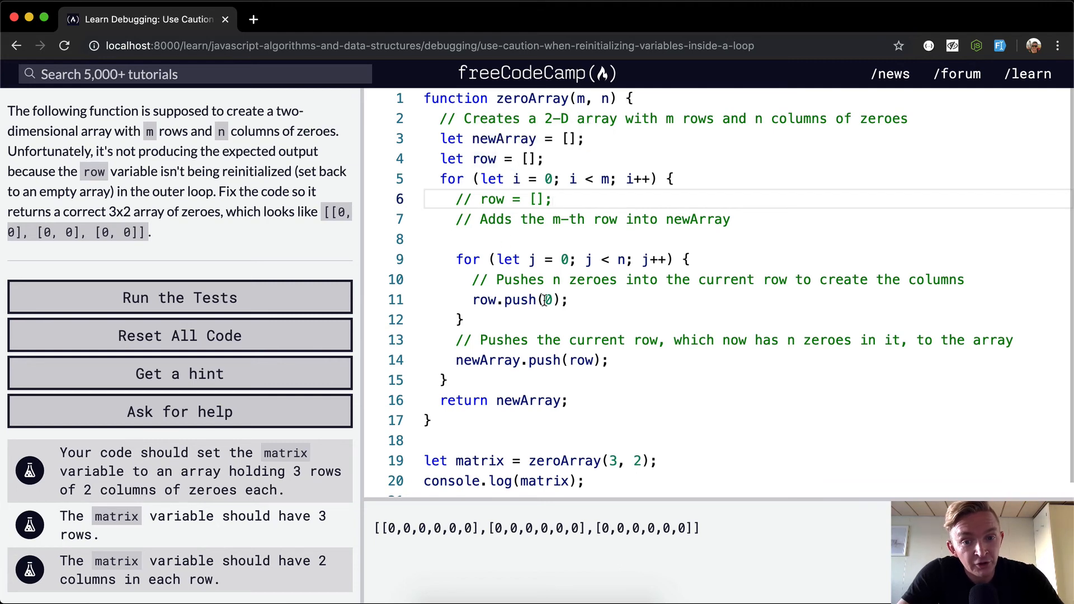
mouse_move(564, 367)
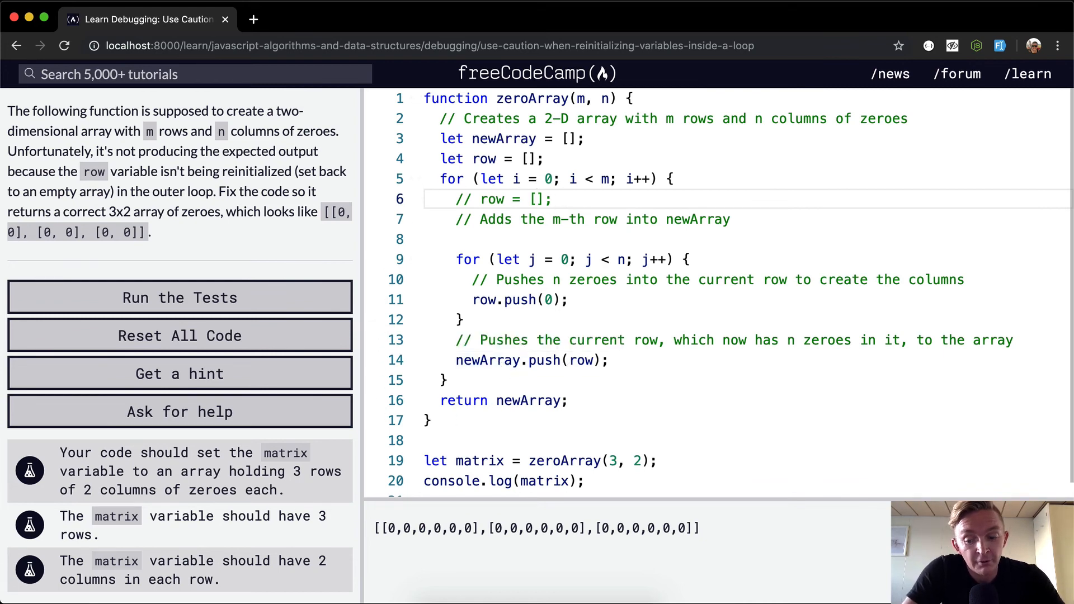
text([0])
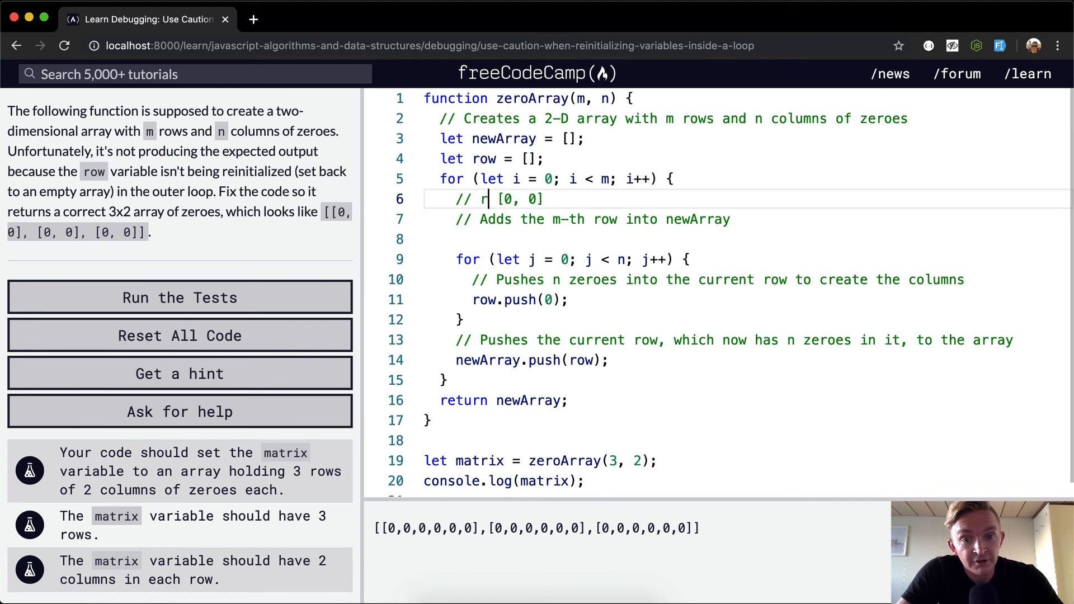
key(Backspace)
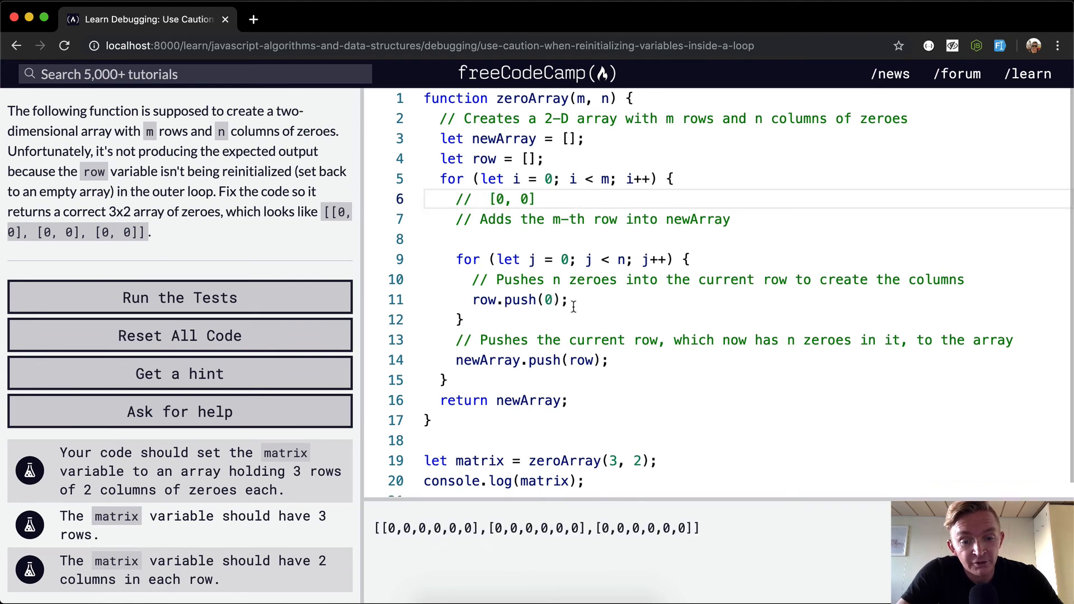
double_click(429, 528)
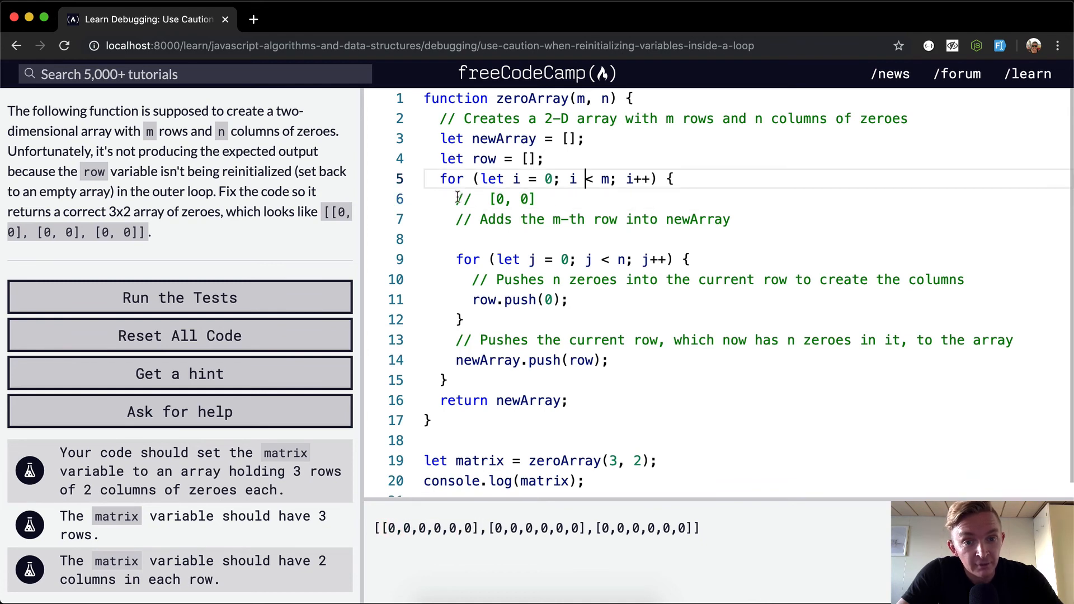
text(row=)
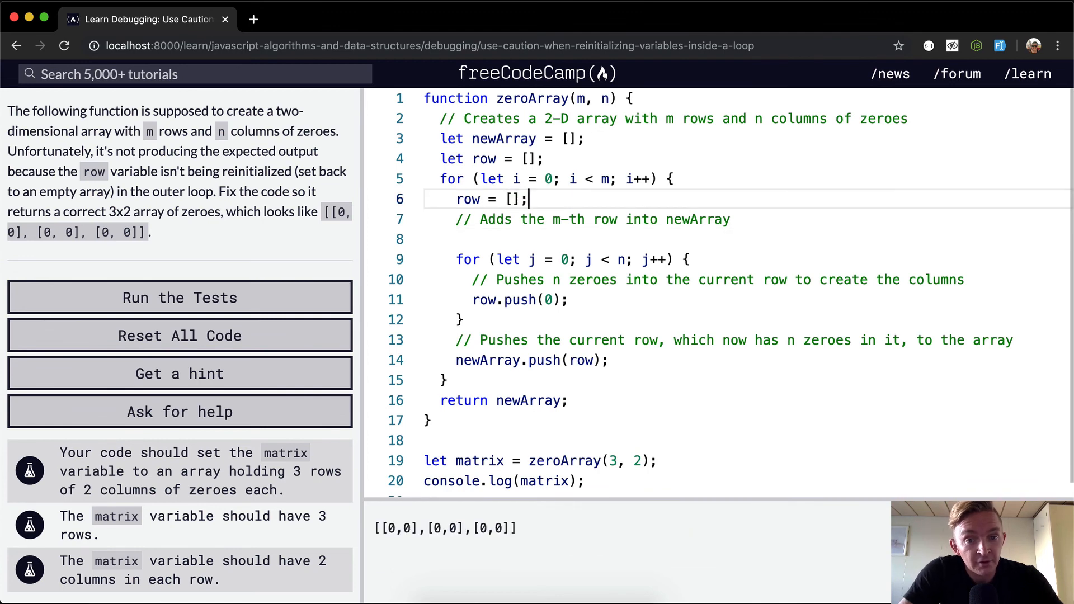
Step: Run the tests on the fixed code, then delete the 'row = [];' line
click(180, 297)
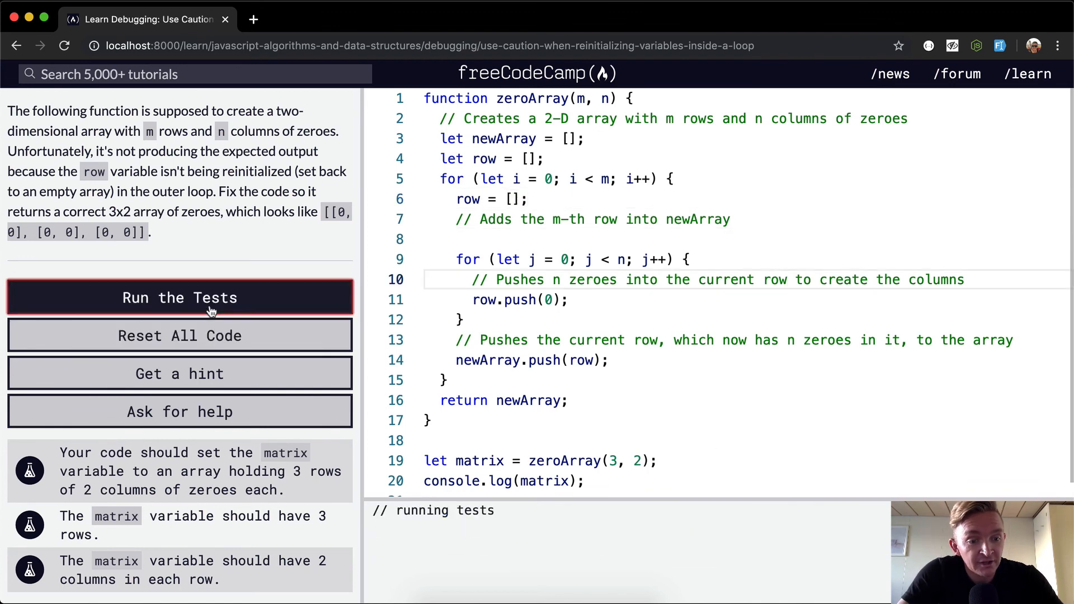
click(180, 297)
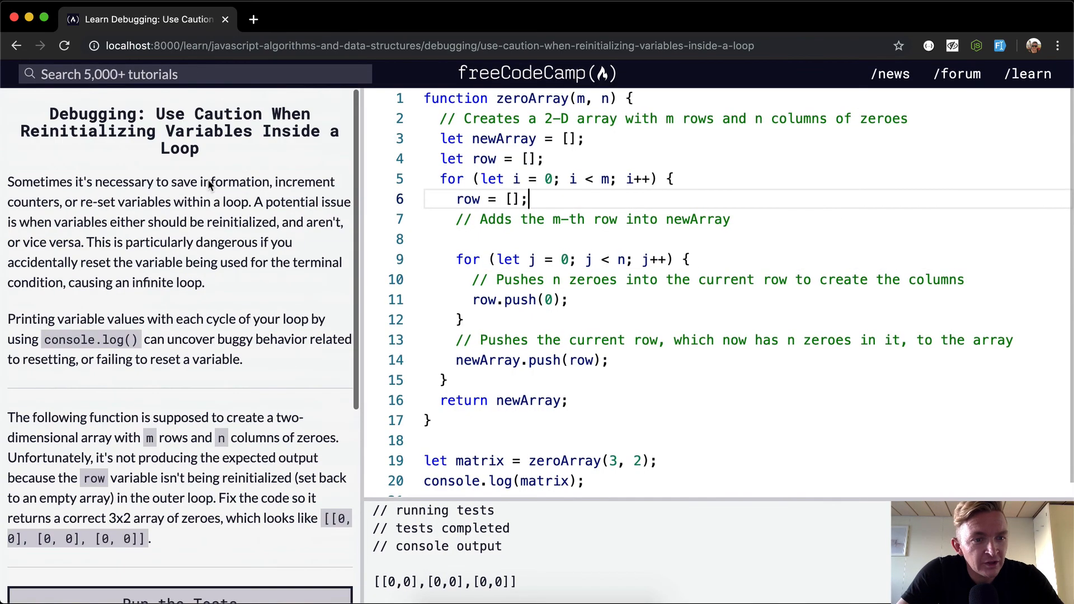
double_click(87, 131)
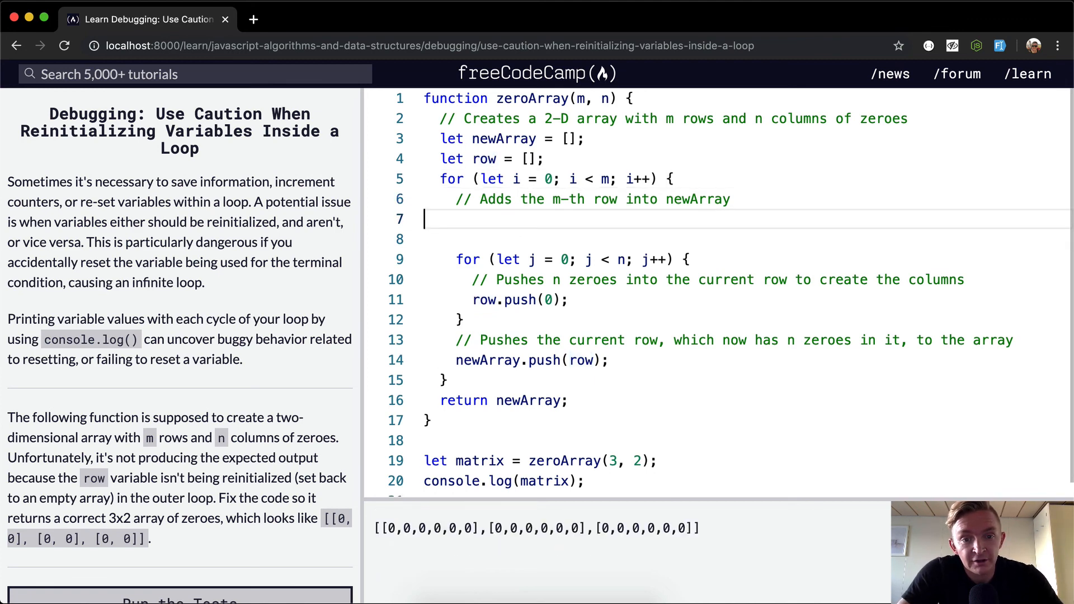
Step: Type 'row = [];' below the m-th row comment, restoring three two-zero rows
text(row = [];)
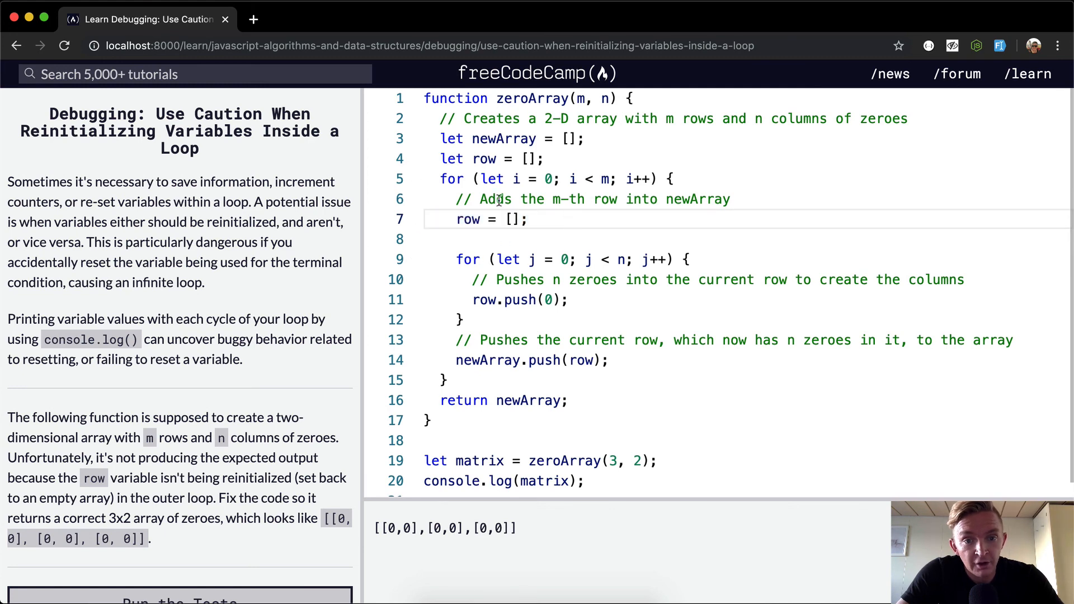
click(522, 299)
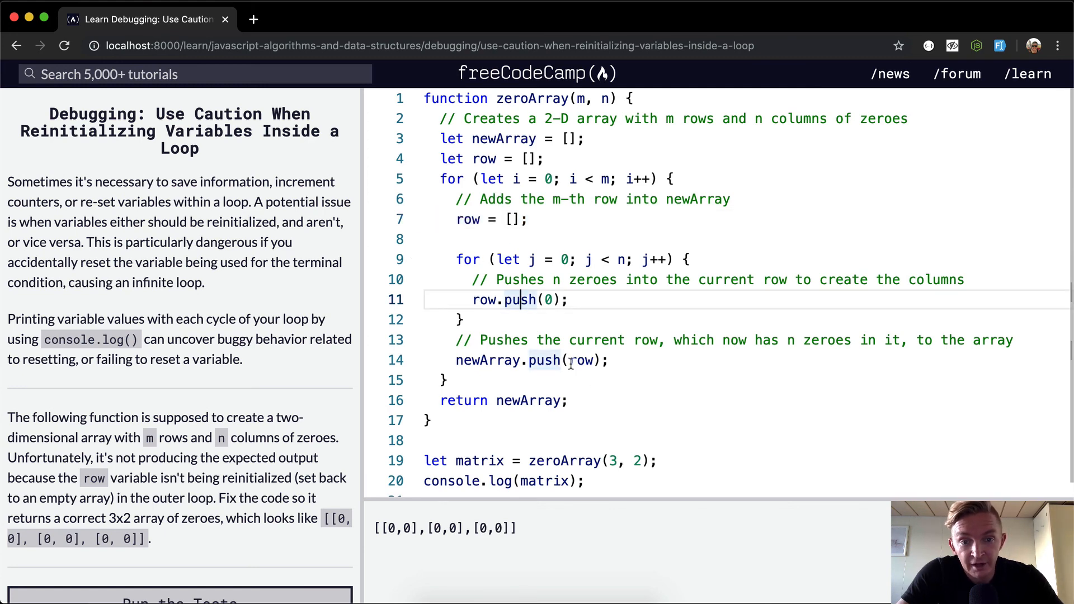